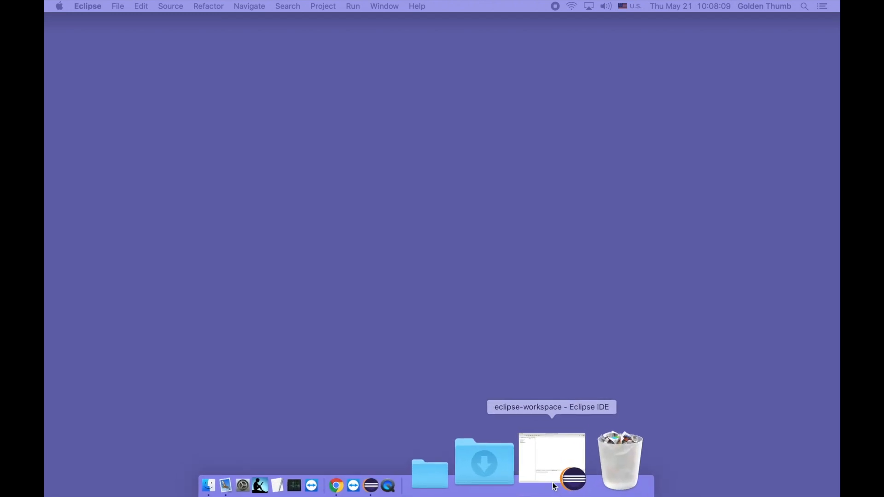
Step: Bring the Eclipse IDE workspace window to the front from the Dock
{"action": "left_click", "coordinate": [551, 458]}
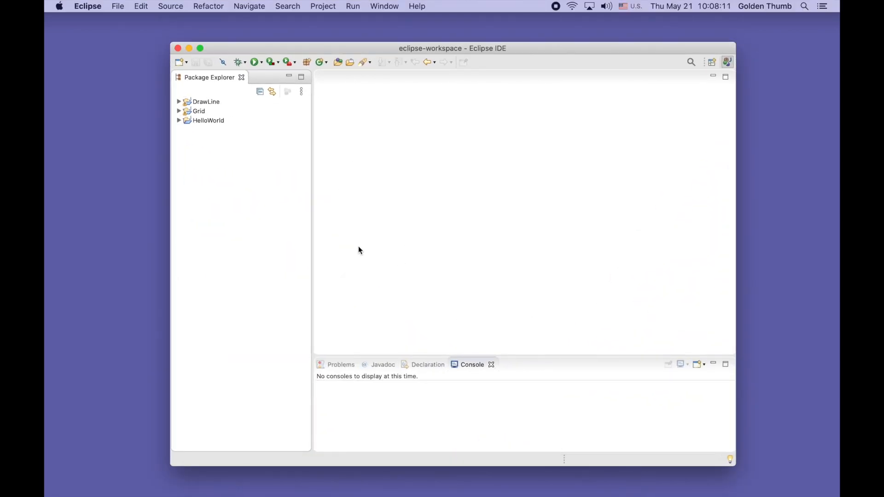
{"action": "mouse_move", "coordinate": [241, 221]}
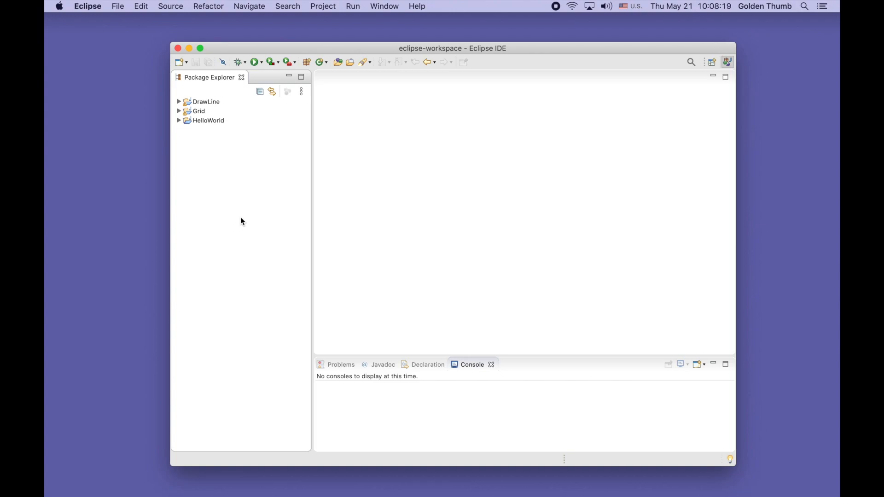
{"action": "mouse_move", "coordinate": [232, 189]}
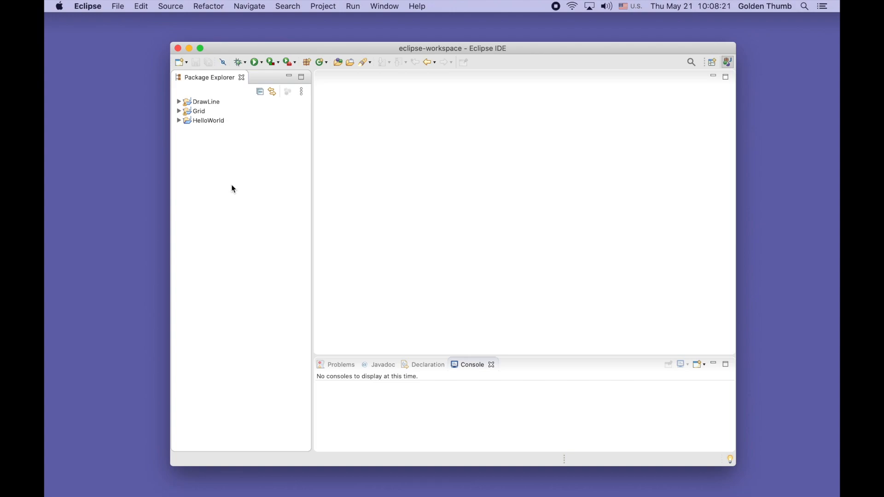
{"action": "mouse_move", "coordinate": [277, 139]}
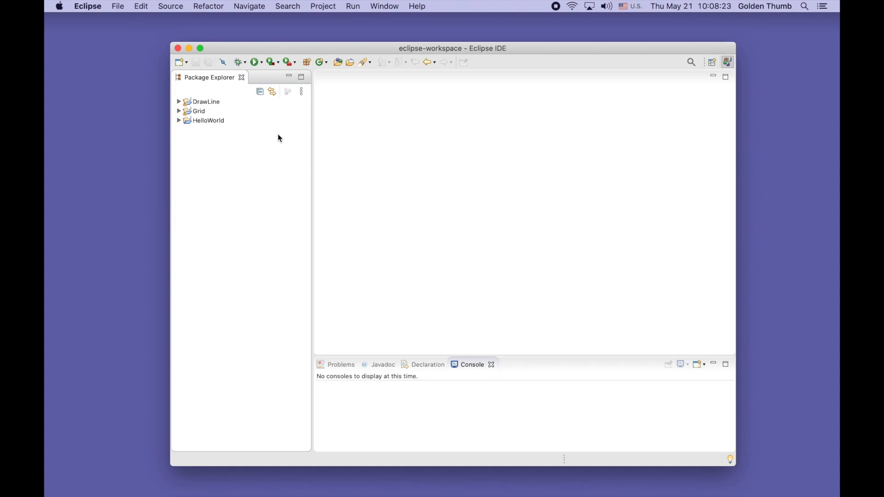
{"action": "mouse_move", "coordinate": [257, 176]}
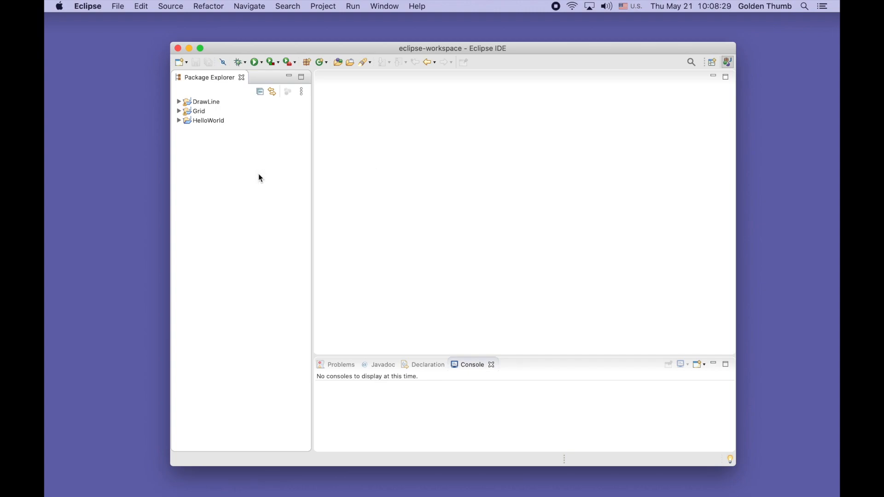
Step: Create a new Java project named CChess from the Package Explorer context menu
{"action": "right_click", "coordinate": [260, 177]}
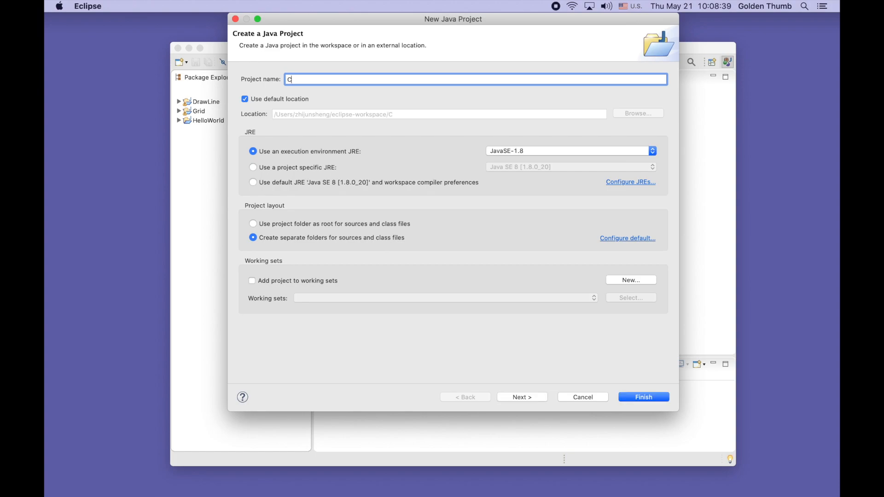
{"action": "type", "text": "Chess"}
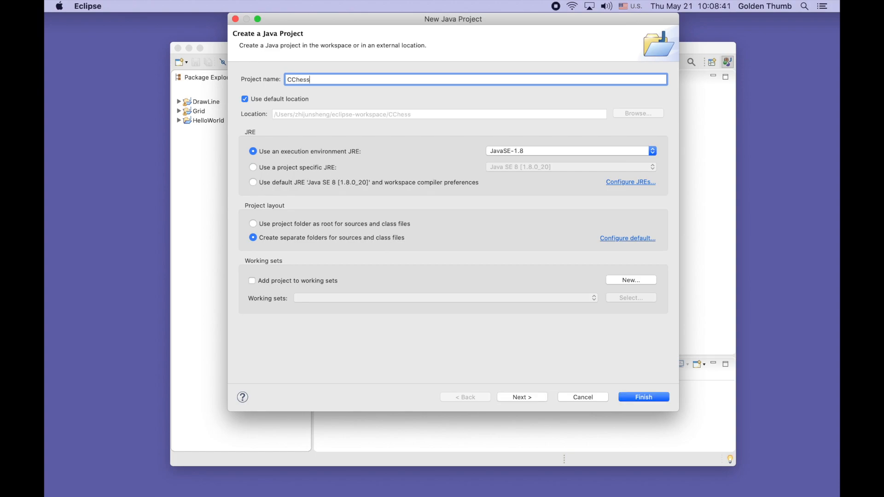
{"action": "left_click", "coordinate": [644, 397]}
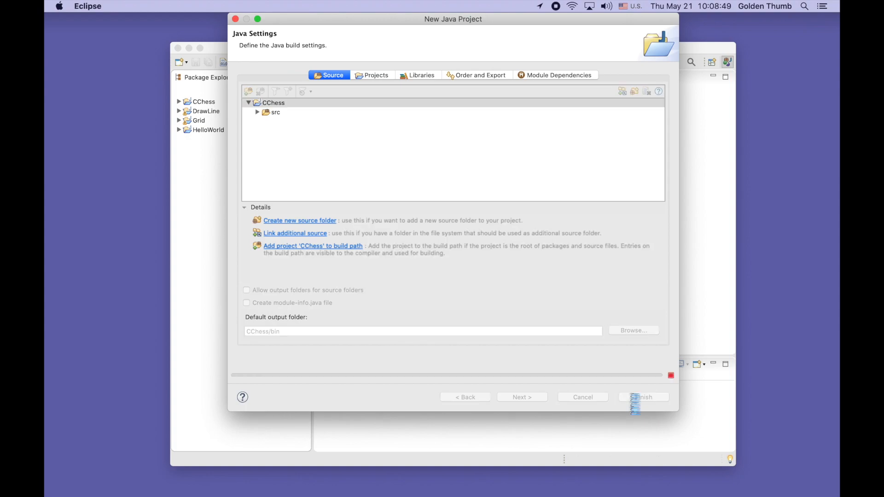
{"action": "left_click", "coordinate": [643, 397]}
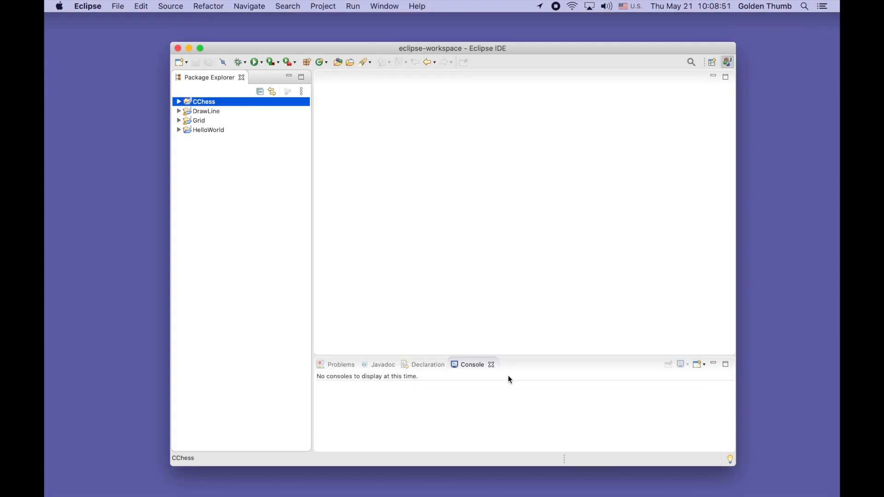
Step: Expand the CChess project and select its src folder
{"action": "left_click", "coordinate": [178, 102]}
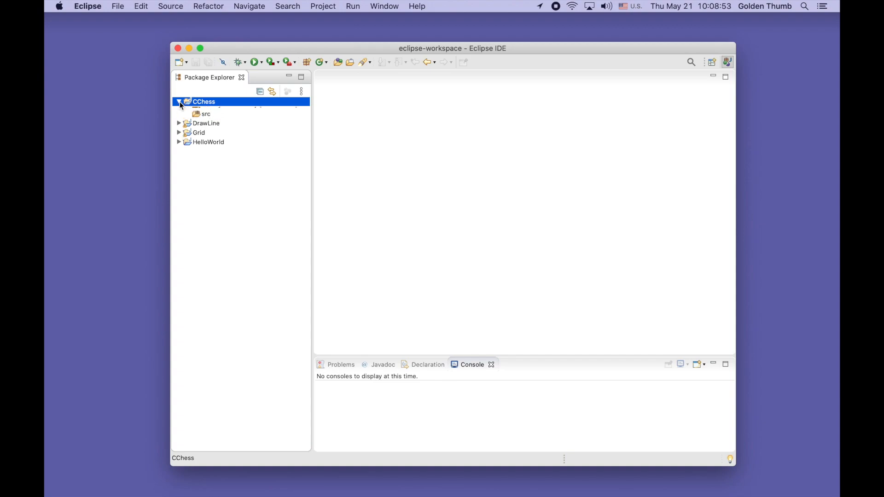
{"action": "left_click", "coordinate": [207, 114]}
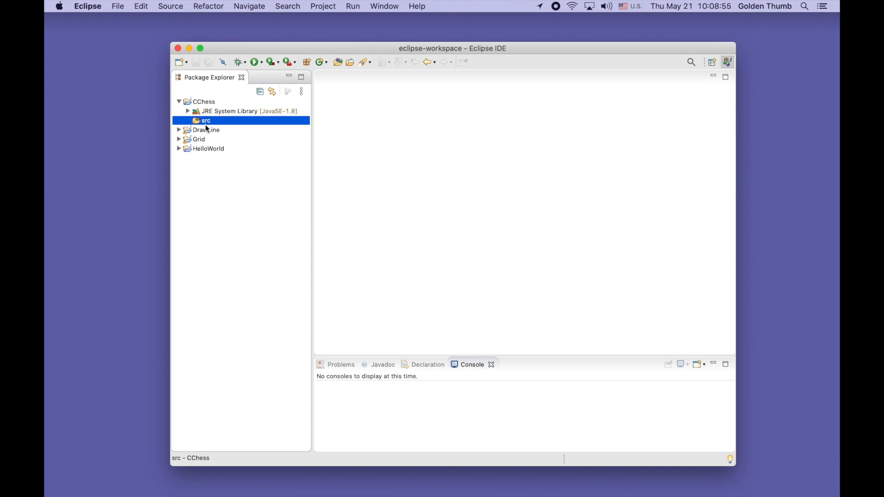
{"action": "mouse_move", "coordinate": [306, 86]}
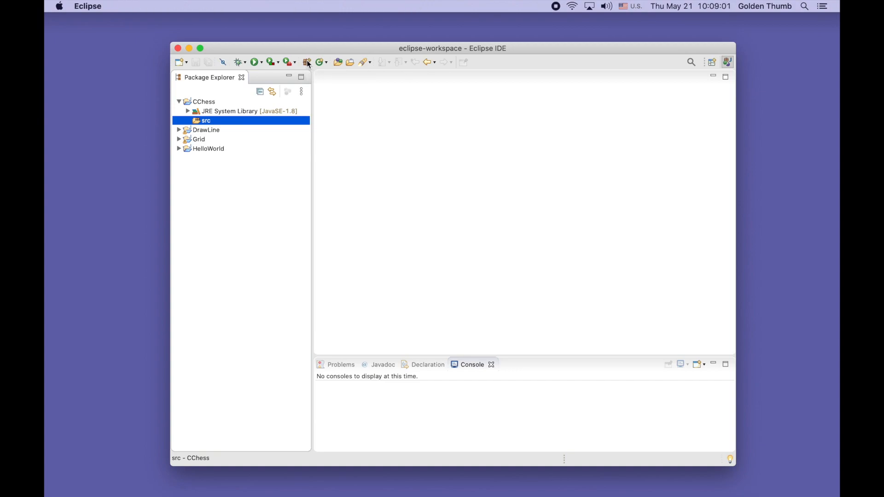
Step: Create the package com.goldenthumb.goldenladder.cchess under src and select it
{"action": "left_click", "coordinate": [307, 62]}
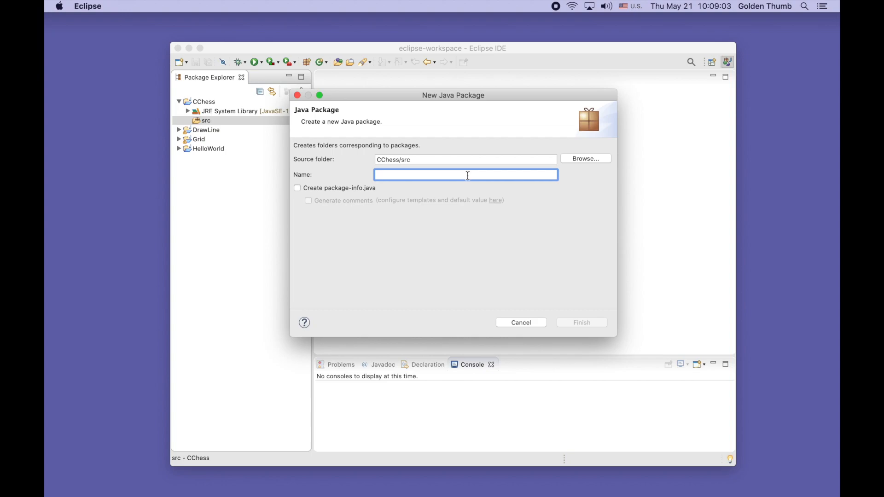
{"action": "type", "text": "com"}
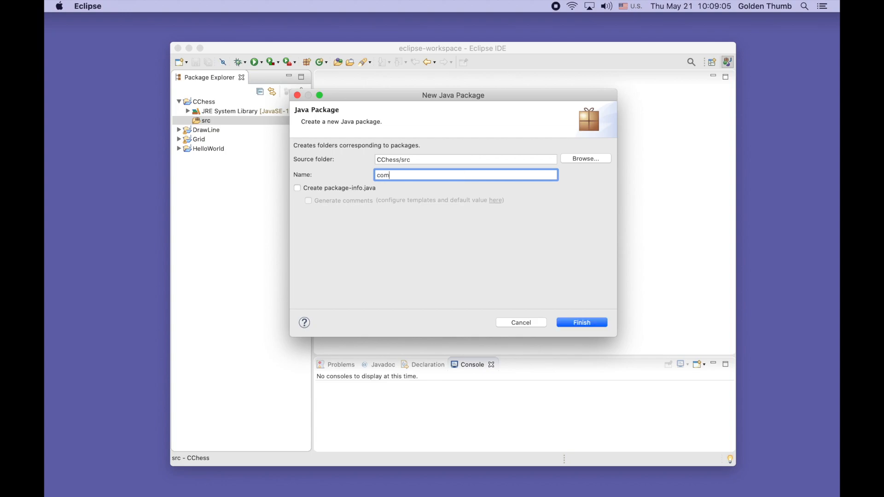
{"action": "type", "text": ".gold"}
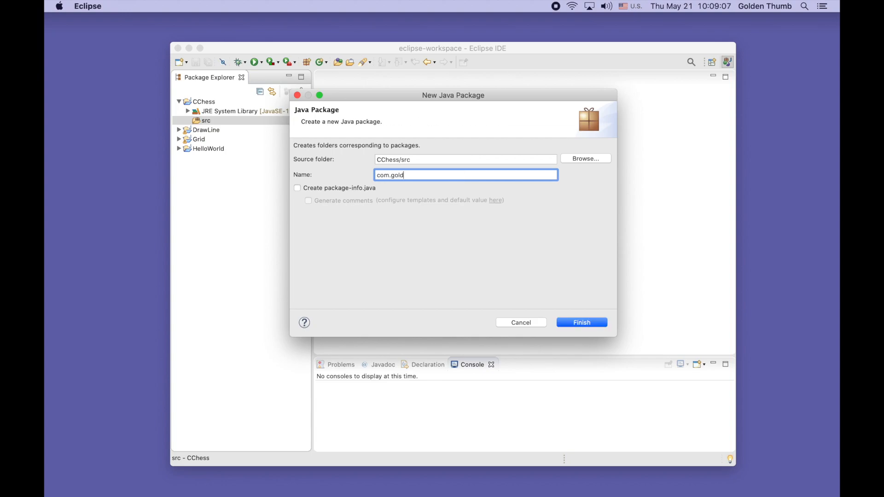
{"action": "type", "text": "enthumb.golde"}
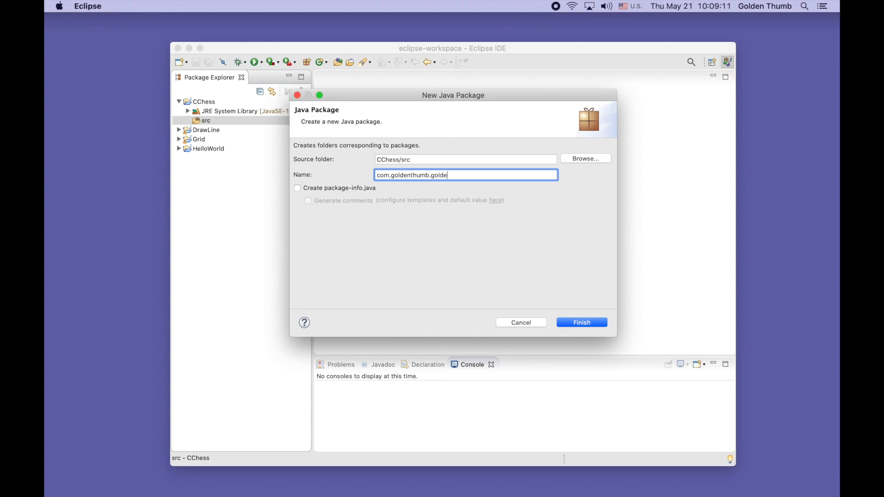
{"action": "type", "text": "nladder"}
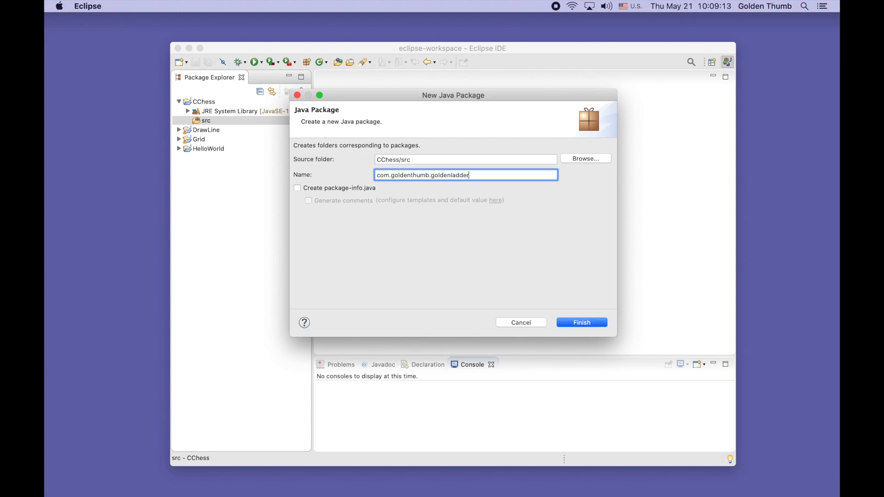
{"action": "type", "text": ".c"}
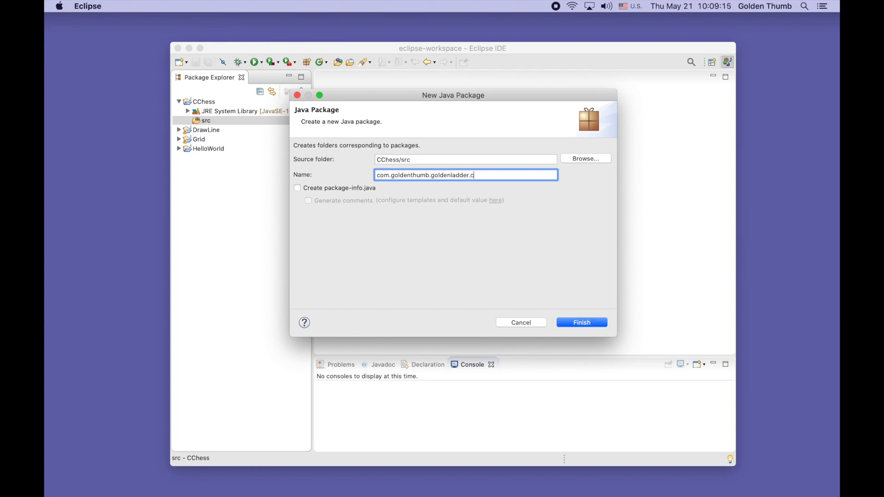
{"action": "type", "text": "ch"}
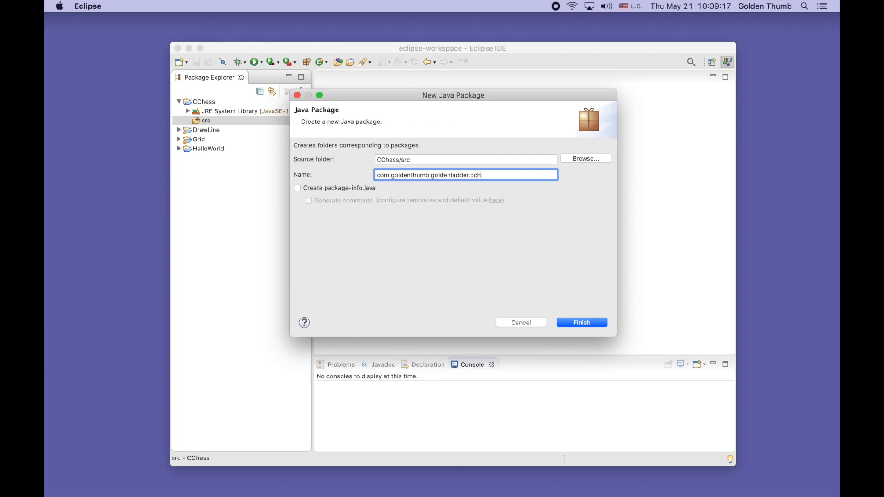
{"action": "type", "text": "ess"}
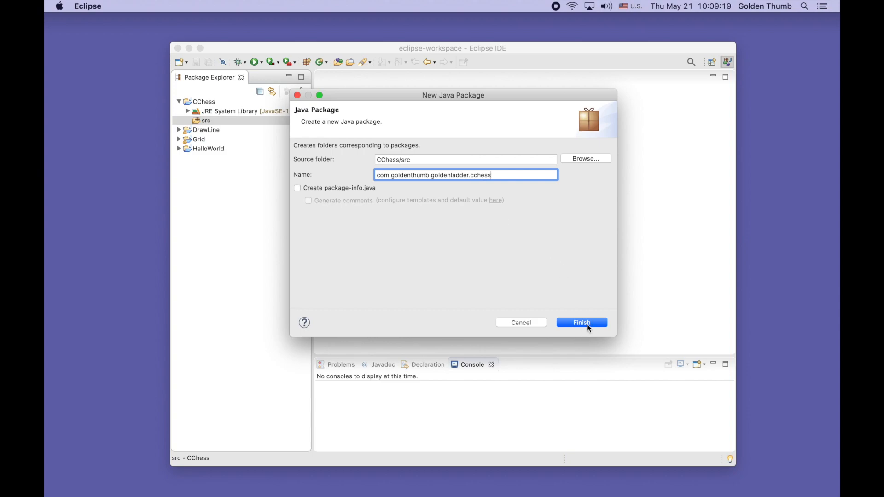
{"action": "left_click", "coordinate": [581, 322]}
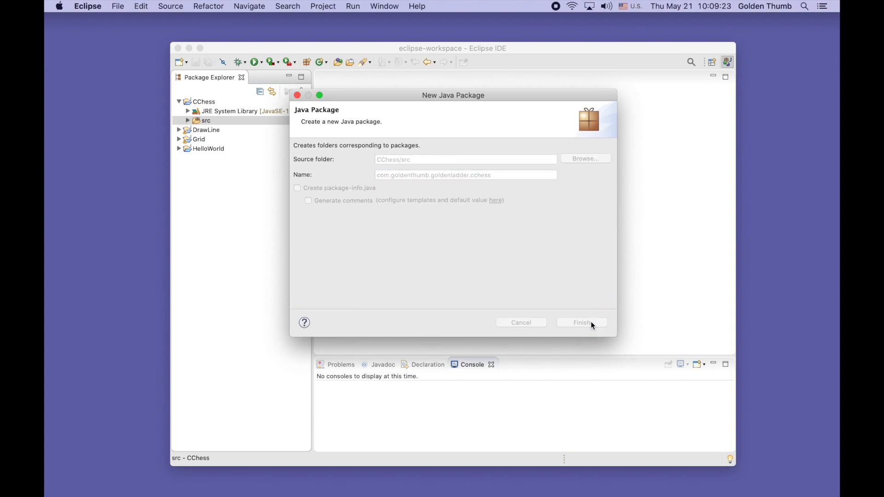
{"action": "left_click", "coordinate": [581, 322]}
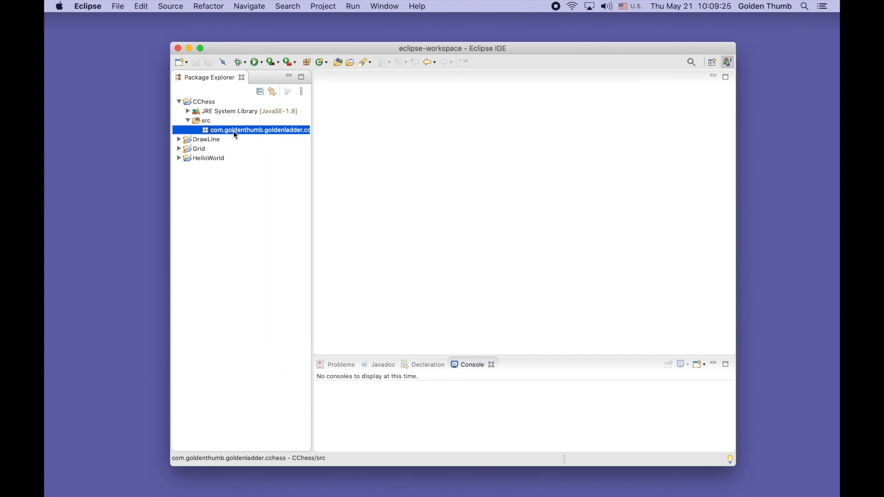
{"action": "mouse_move", "coordinate": [321, 166]}
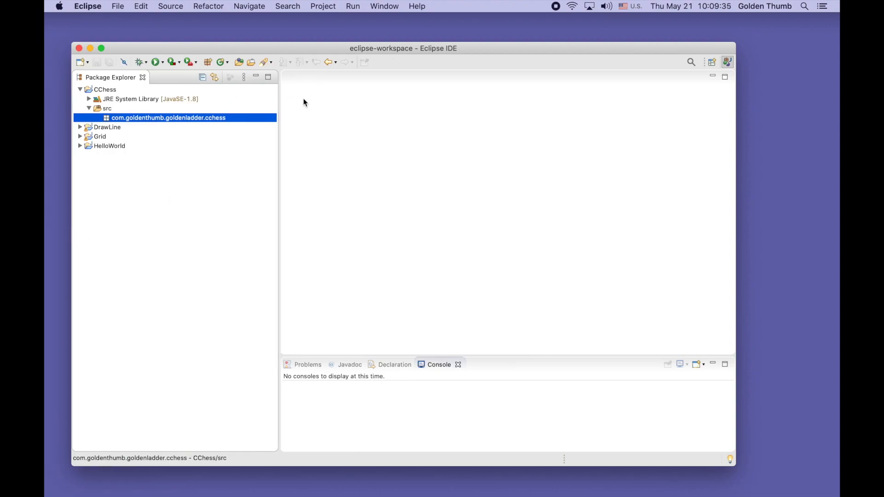
{"action": "mouse_move", "coordinate": [167, 125]}
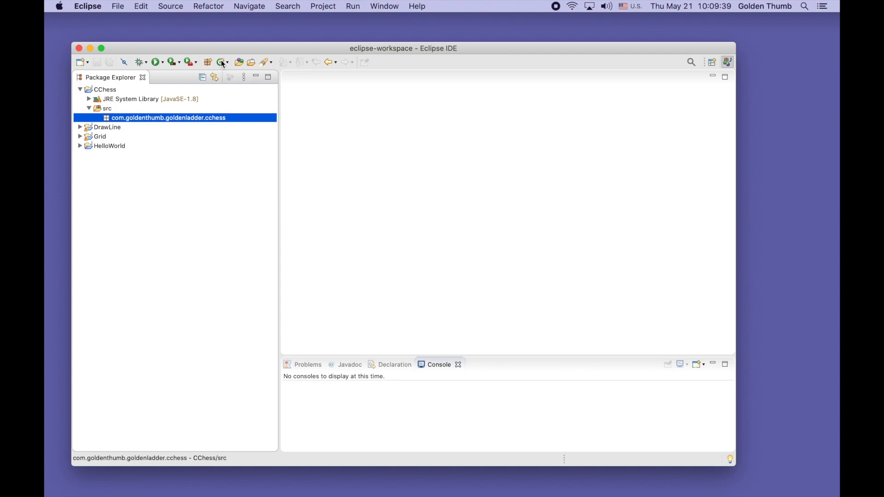
{"action": "mouse_move", "coordinate": [222, 62]}
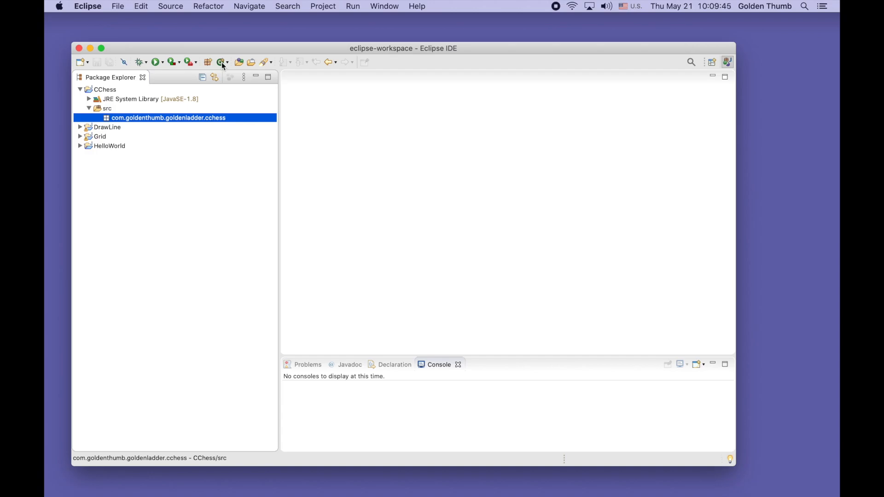
Step: Create a CChess class with a main method stub, then expand the cchess package
{"action": "left_click", "coordinate": [221, 62]}
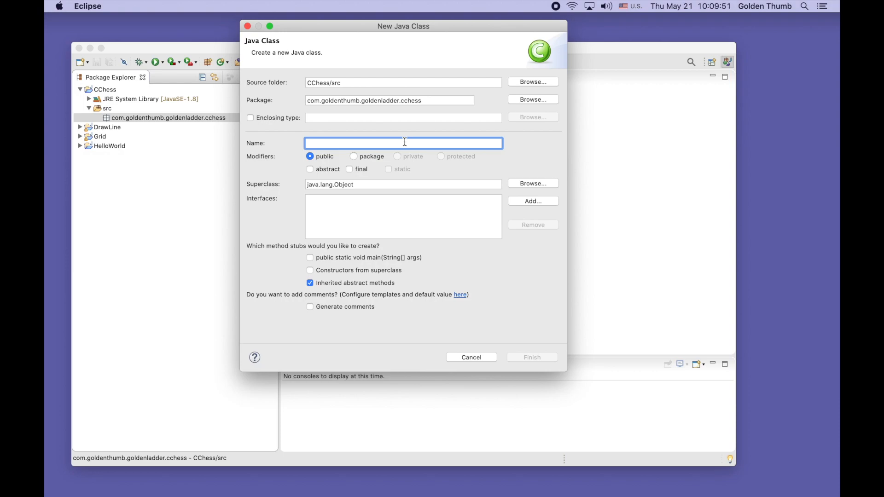
{"action": "type", "text": "C"}
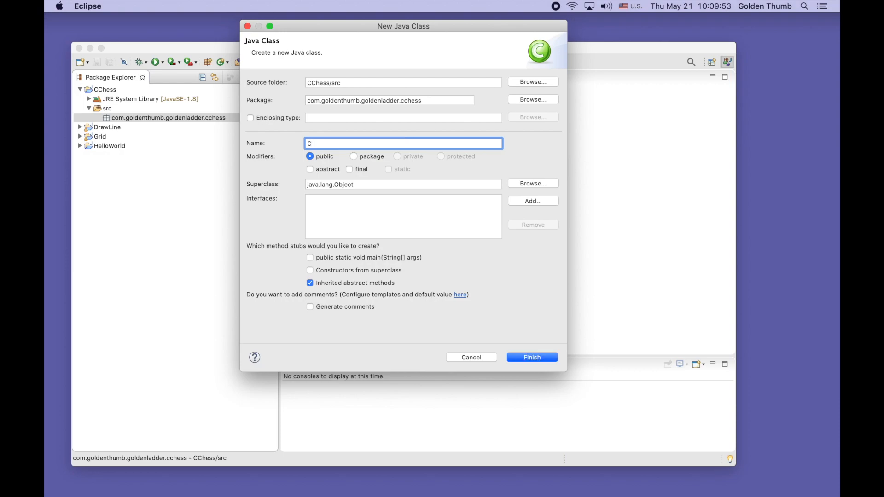
{"action": "type", "text": "Che"}
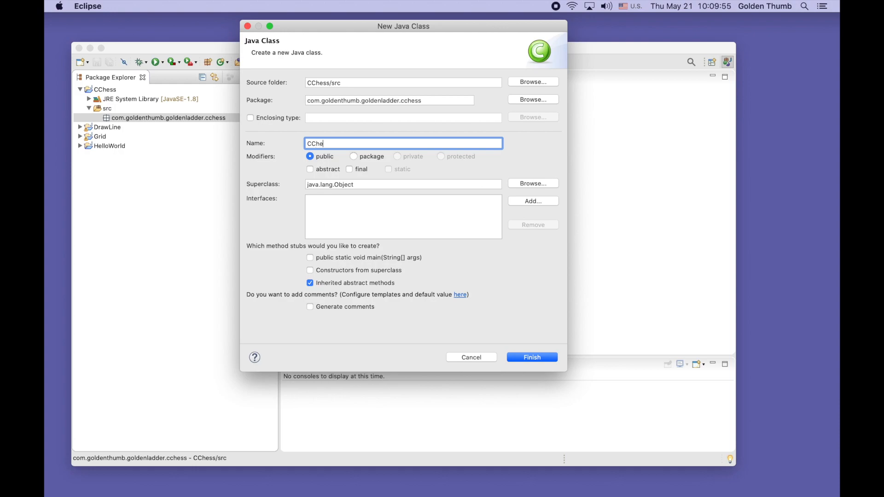
{"action": "type", "text": "ss"}
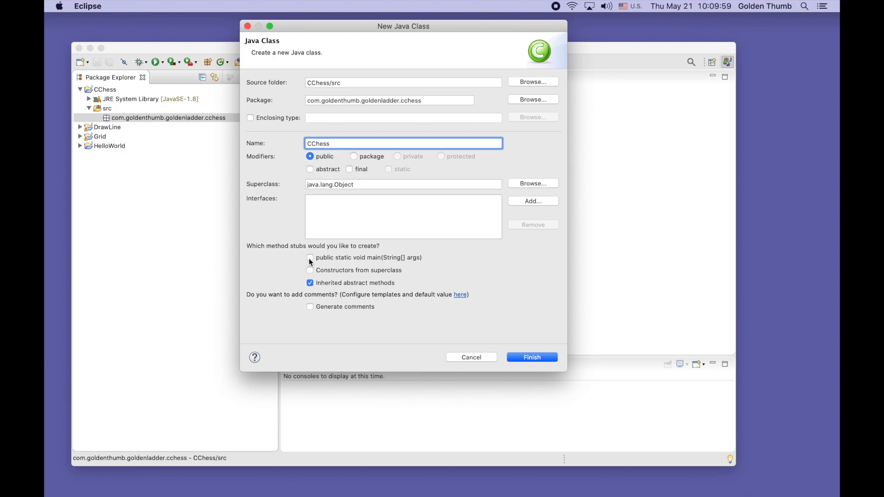
{"action": "left_click", "coordinate": [310, 257]}
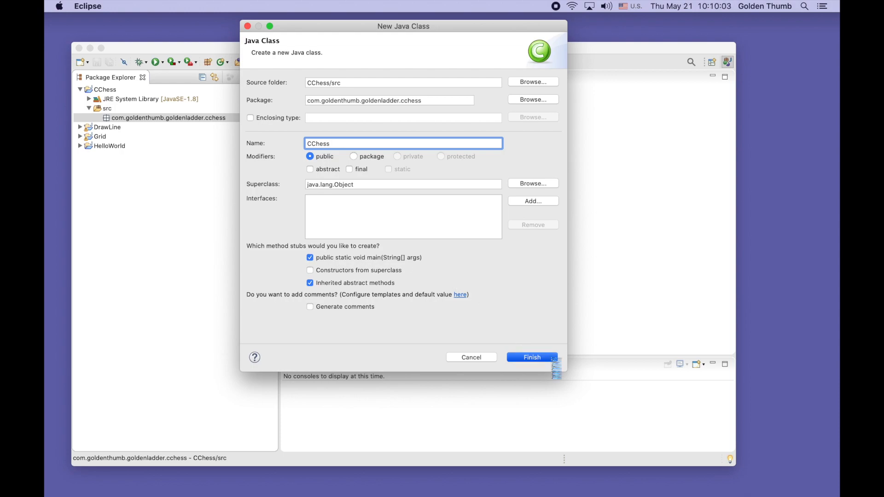
{"action": "left_click", "coordinate": [530, 357]}
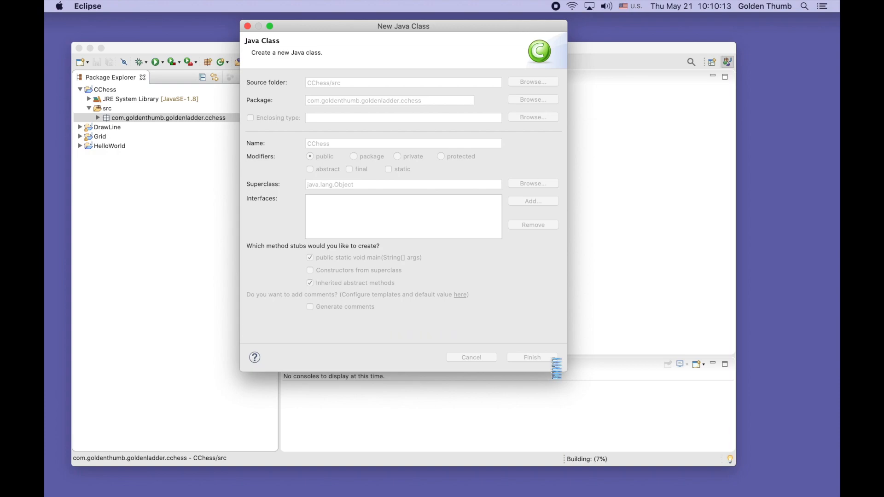
{"action": "left_click", "coordinate": [470, 357]}
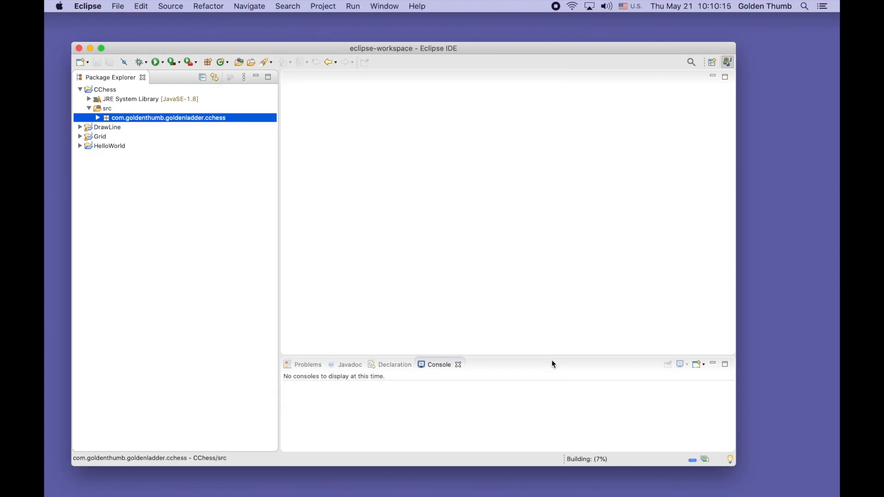
{"action": "left_click", "coordinate": [97, 117]}
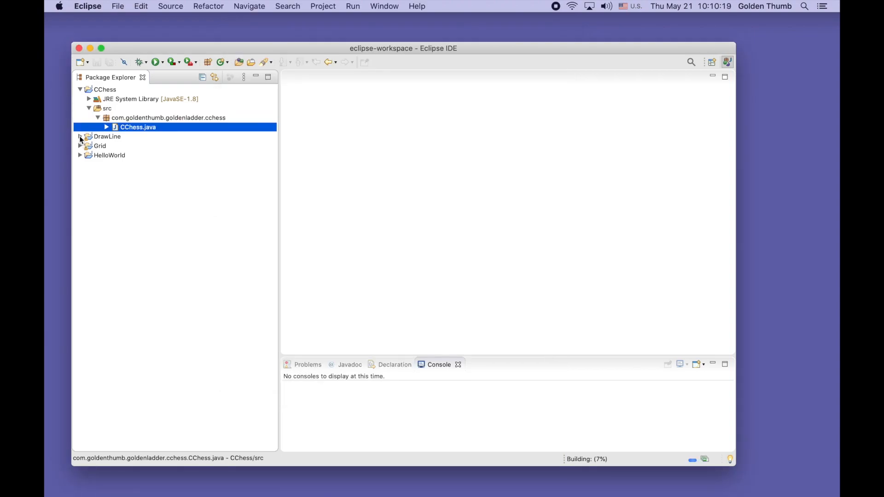
Step: Open CChess.java in the editor and reselect the cchess package
{"action": "double_click", "coordinate": [137, 127]}
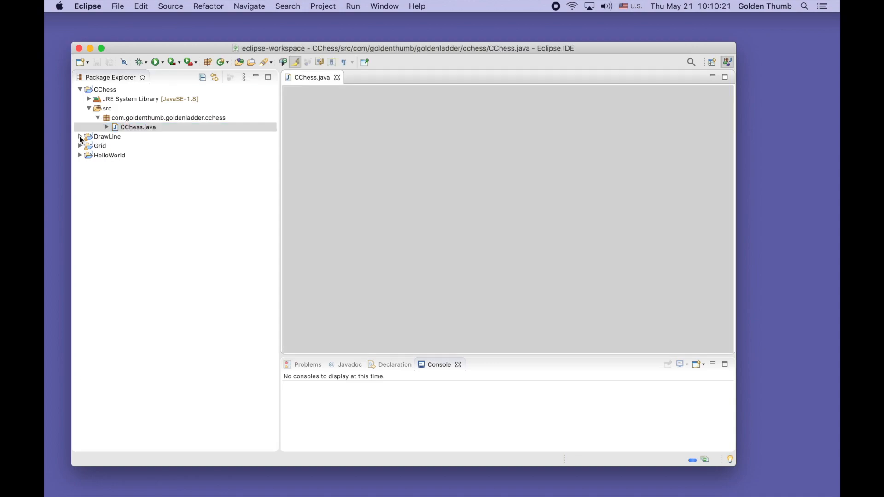
{"action": "double_click", "coordinate": [138, 127]}
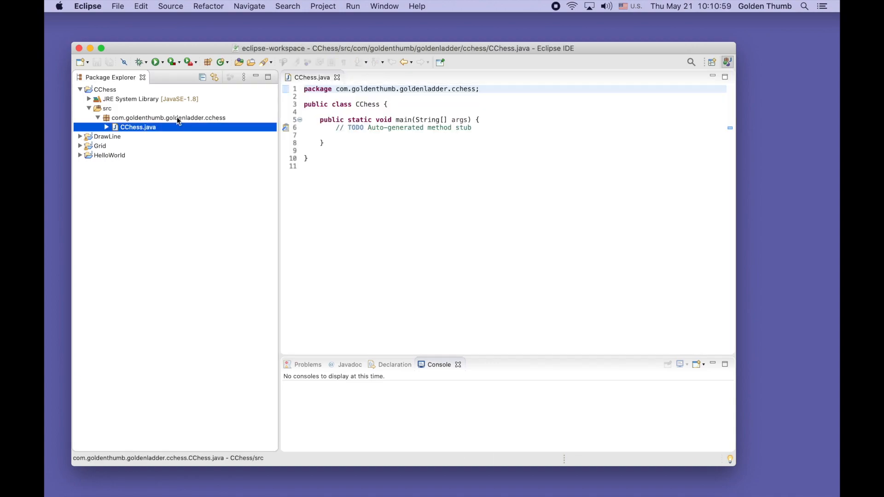
{"action": "left_click", "coordinate": [168, 118]}
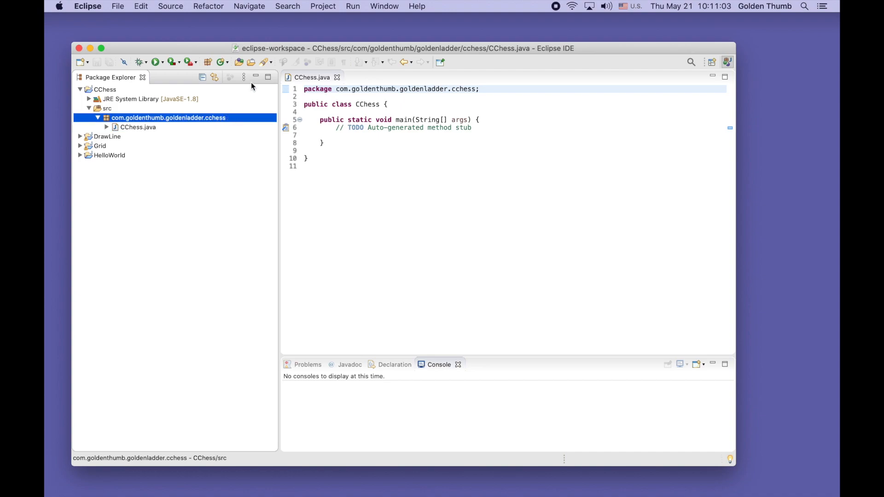
{"action": "mouse_move", "coordinate": [223, 64]}
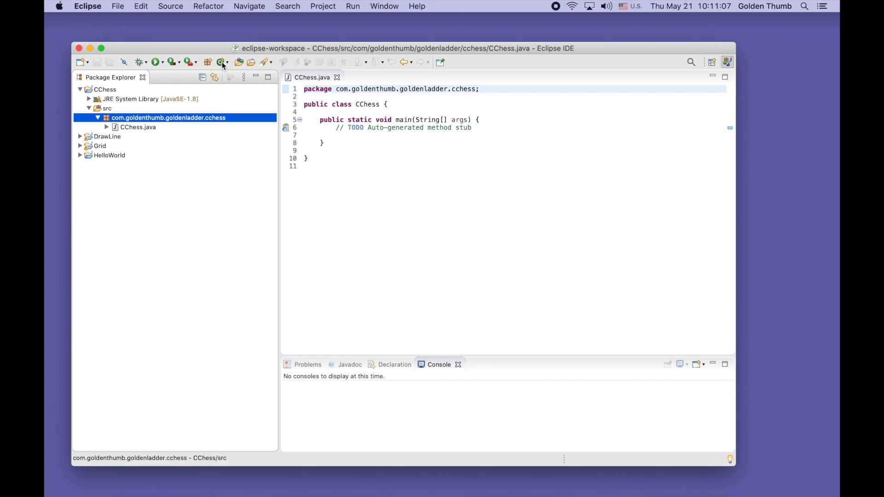
Step: Create a second class named CChessBoard in the cchess package
{"action": "left_click", "coordinate": [223, 62]}
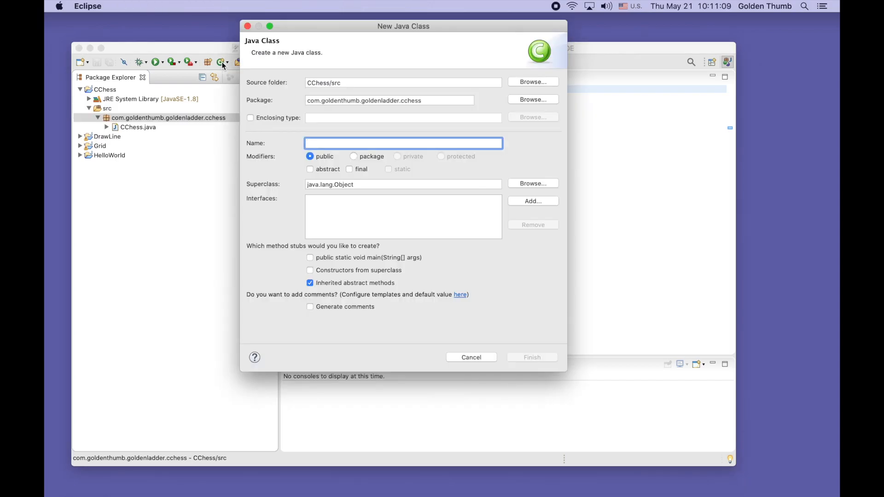
{"action": "type", "text": "C"}
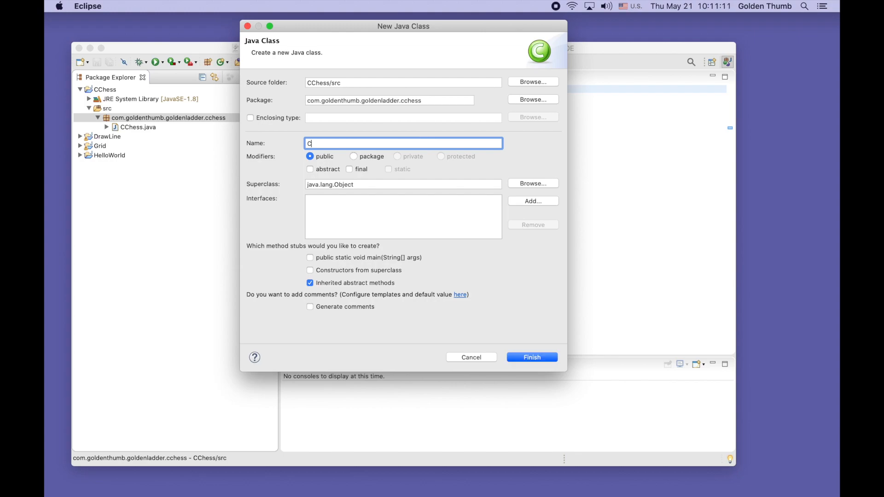
{"action": "type", "text": "Chess"}
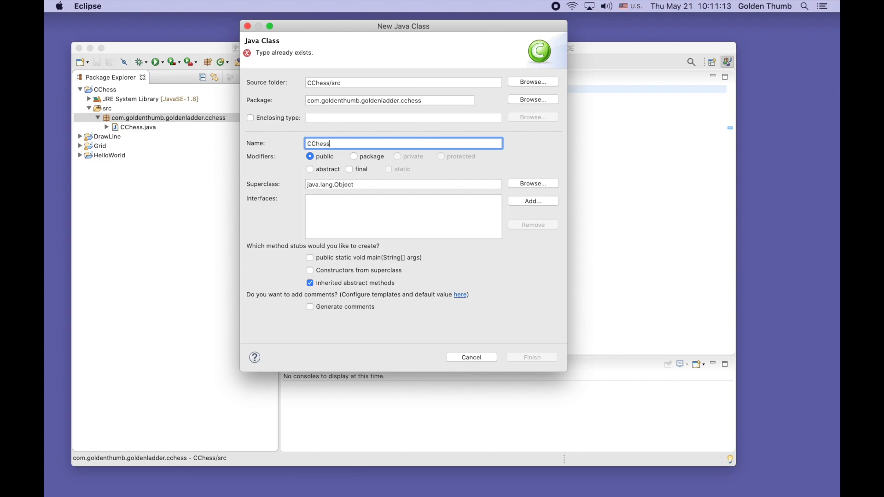
{"action": "type", "text": "Board"}
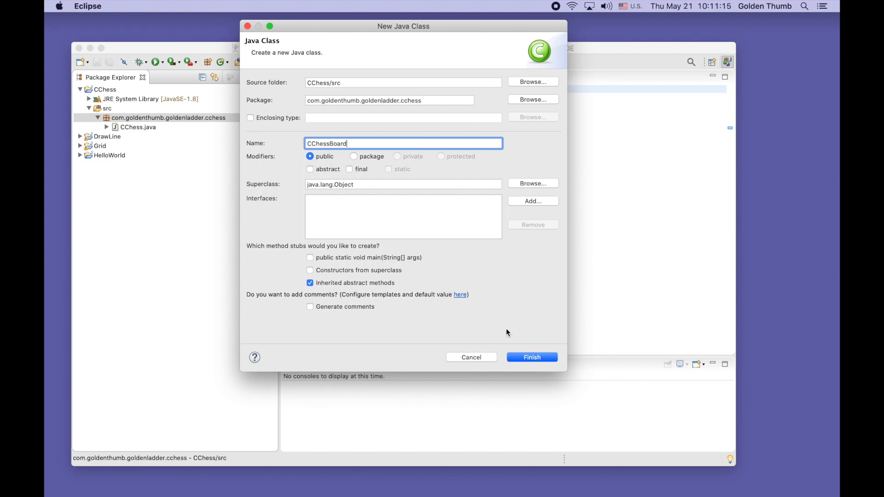
{"action": "left_click", "coordinate": [530, 357]}
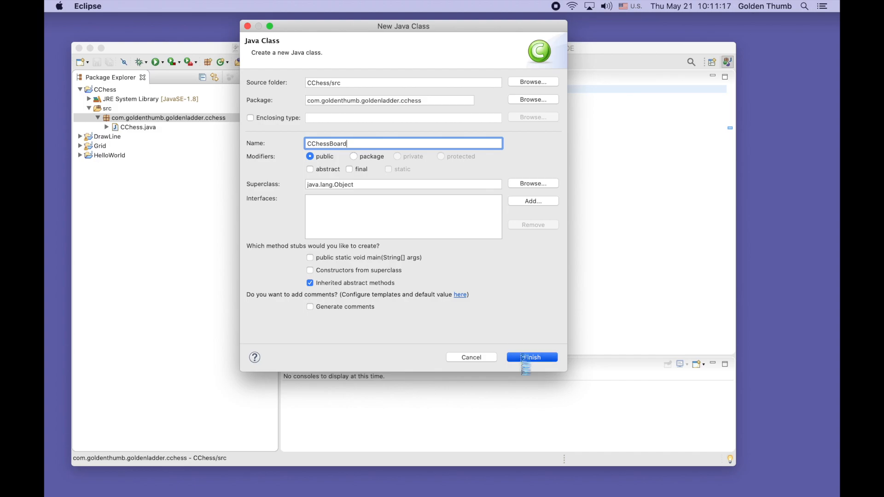
{"action": "left_click", "coordinate": [531, 358]}
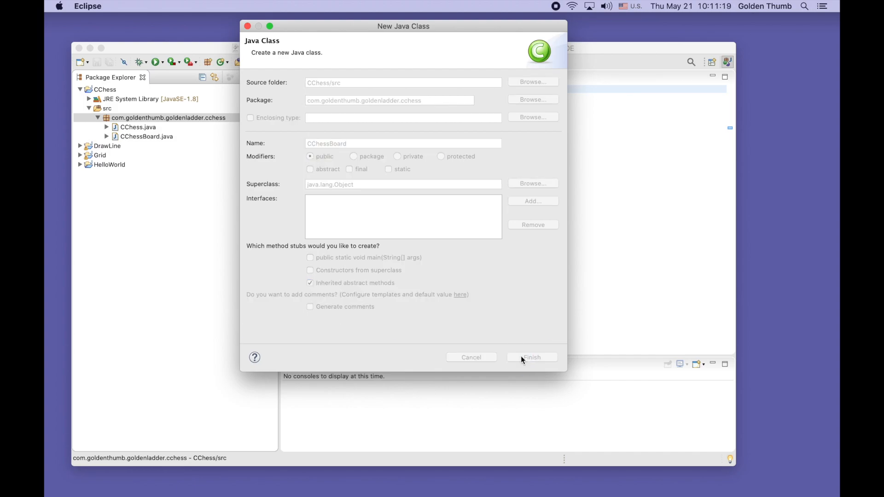
{"action": "left_click", "coordinate": [530, 357]}
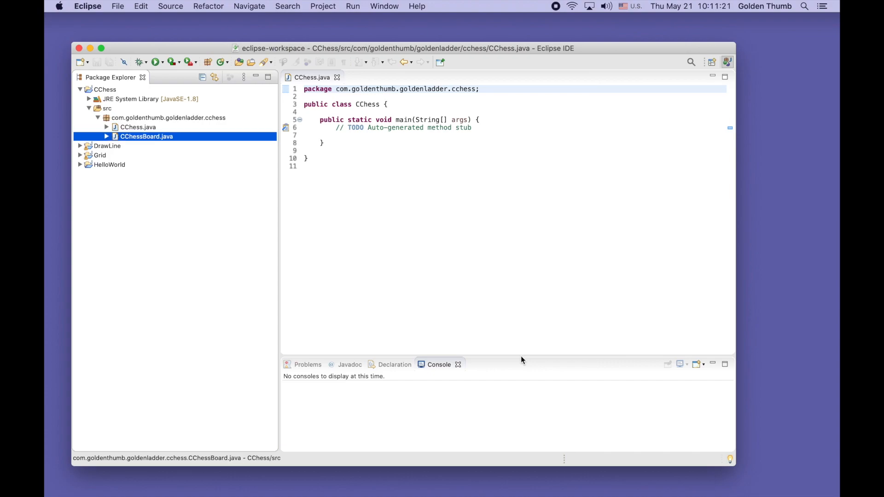
Step: Open CChessBoard.java and override toString using the tos completion
{"action": "double_click", "coordinate": [146, 136]}
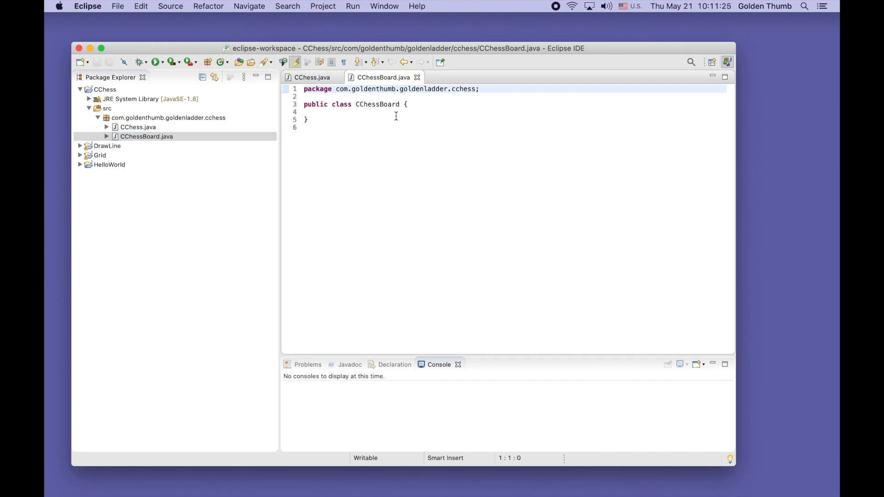
{"action": "type", "text": "t"}
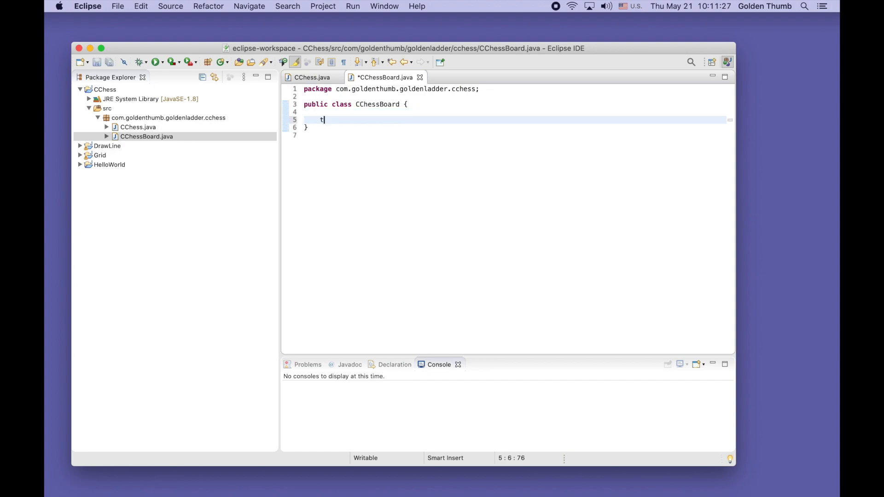
{"action": "type", "text": "os"}
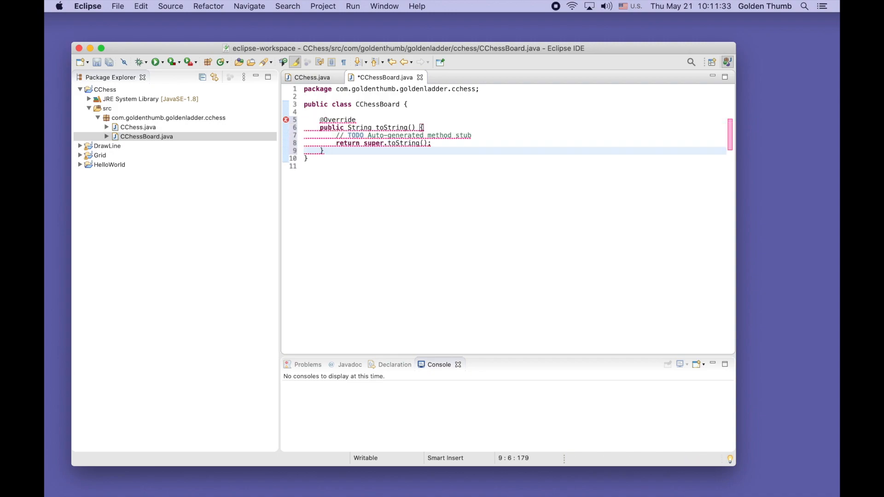
{"action": "left_click", "coordinate": [455, 143]}
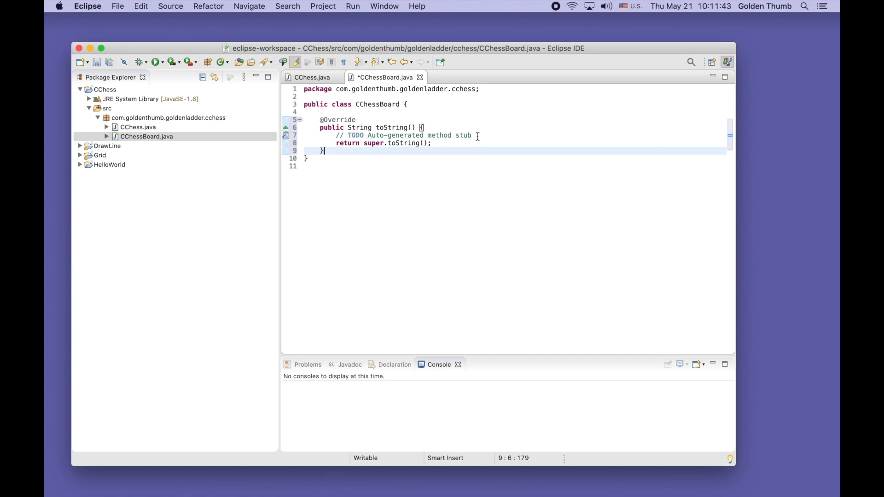
{"action": "left_click", "coordinate": [458, 143]}
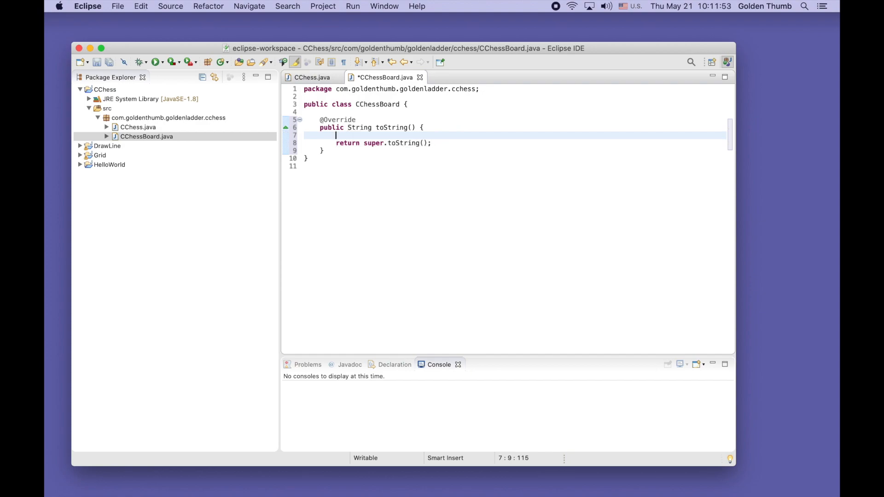
Step: Replace the toString stub with String brdStr = "."; return brdStr; and save
{"action": "type", "text": "String"}
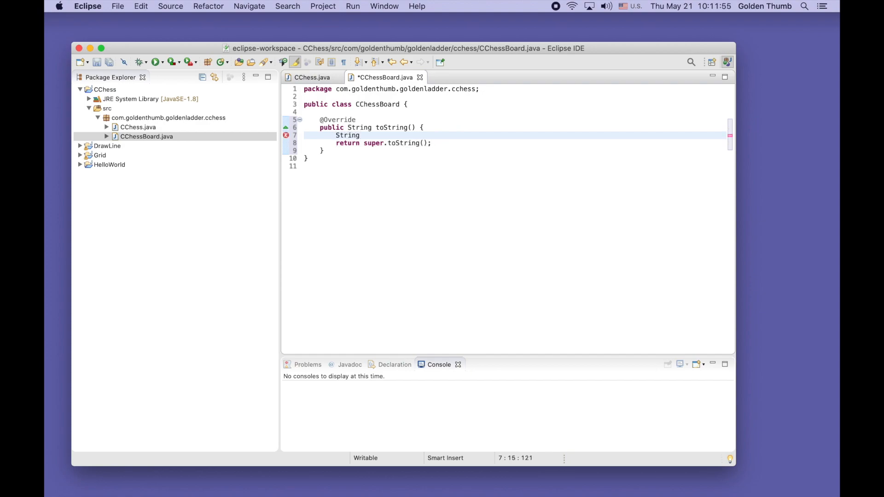
{"action": "type", "text": "br"}
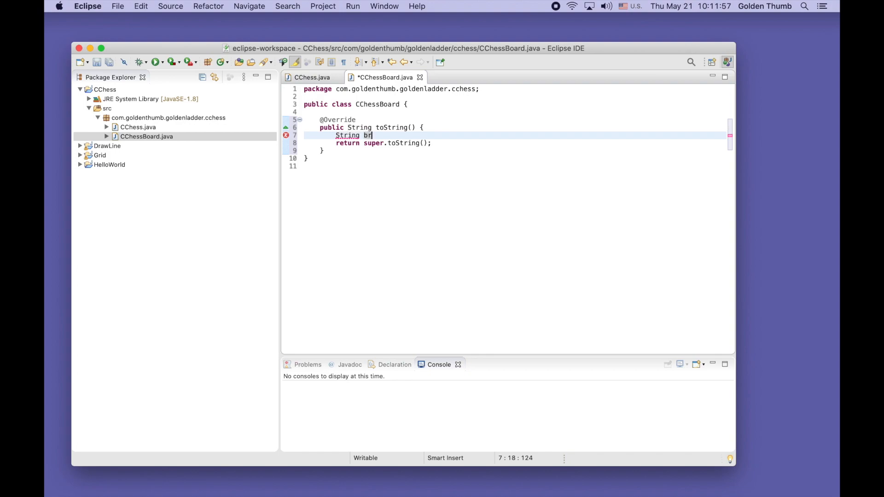
{"action": "type", "text": "dStr ="}
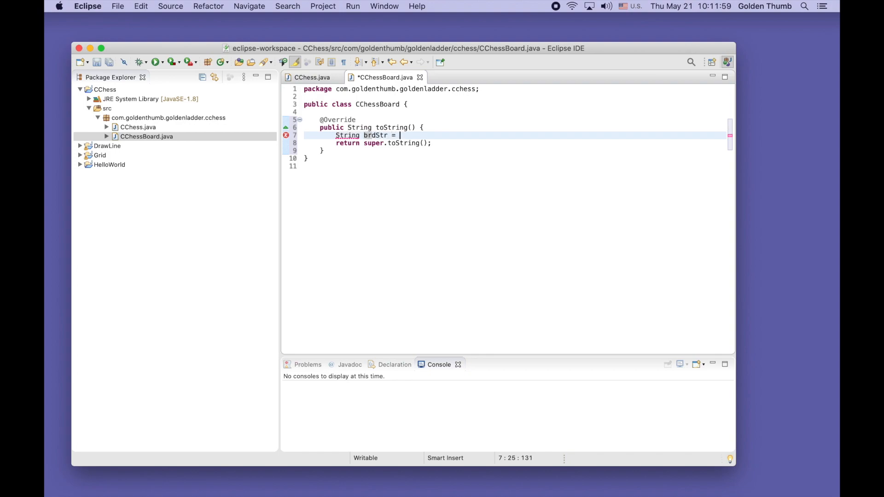
{"action": "type", "text": "\"."}
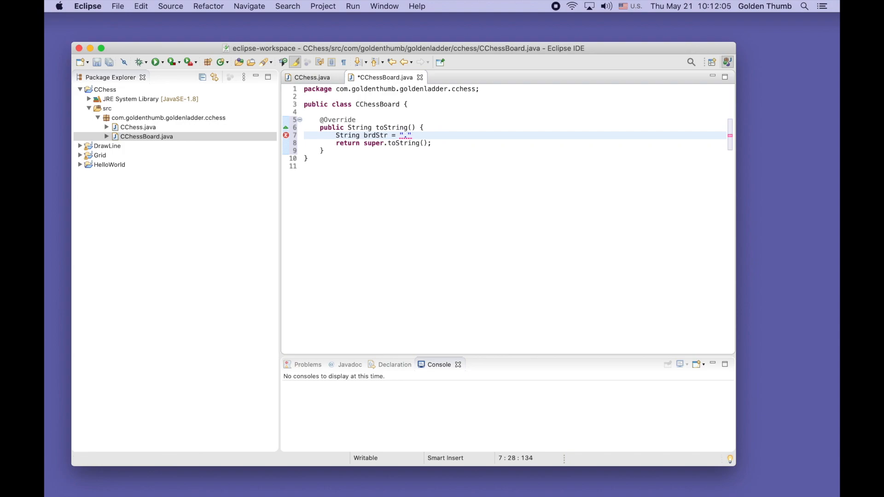
{"action": "type", "text": ".;"}
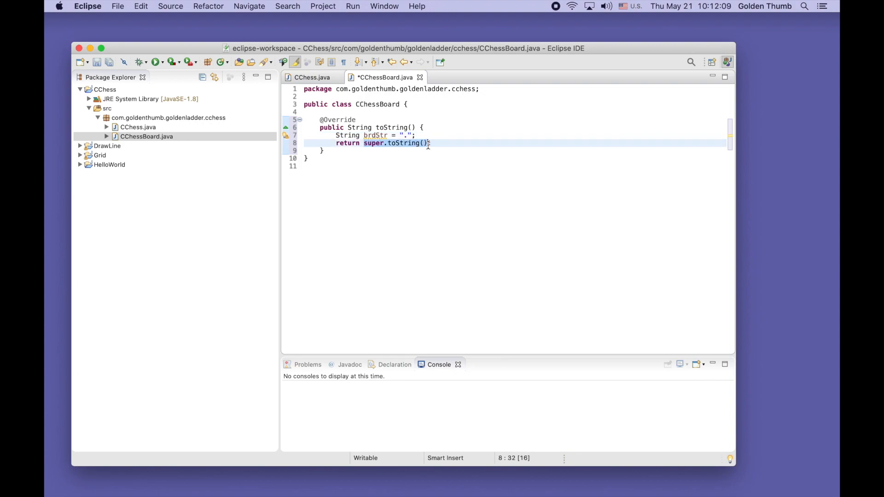
{"action": "type", "text": "brdS;"}
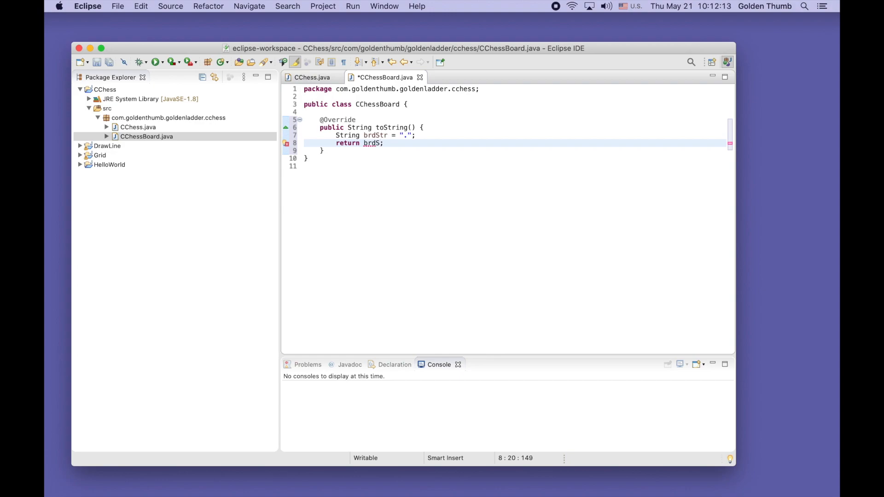
{"action": "type", "text": "tr"}
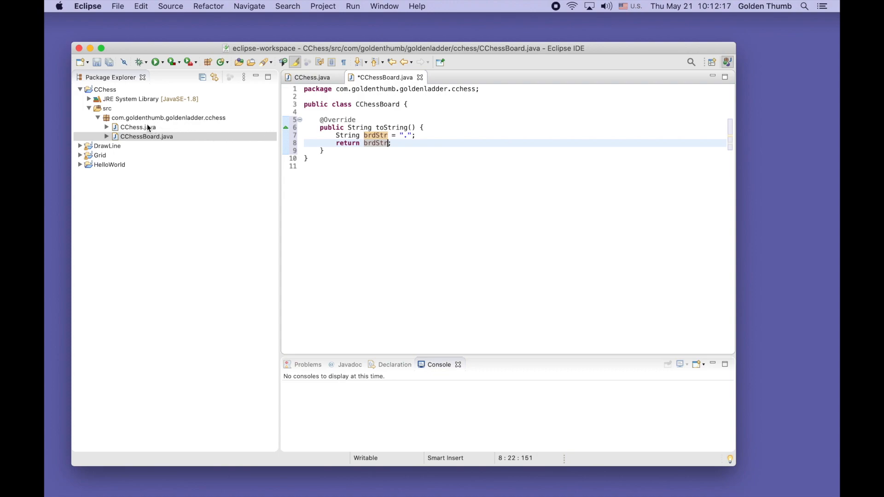
{"action": "left_click", "coordinate": [138, 127]}
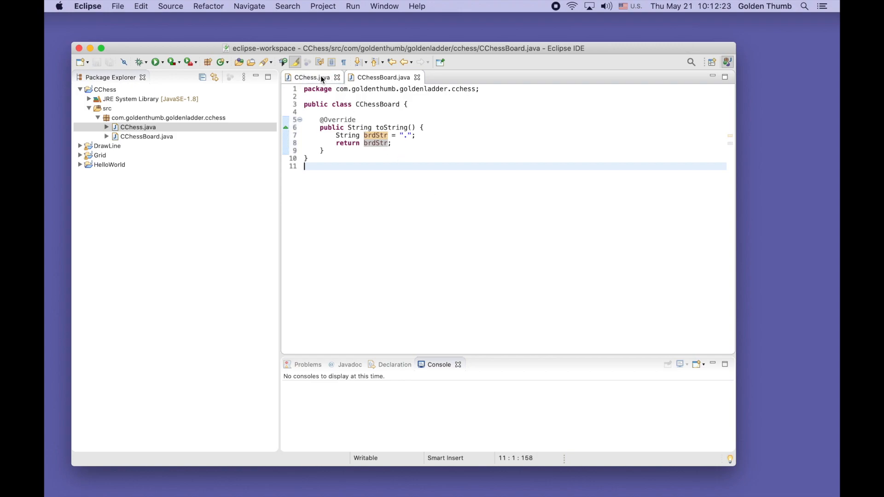
Step: In CChess main, add CChessBoard brd = new CChessBoard(); and System.out.println(brd); then save
{"action": "left_click", "coordinate": [309, 78]}
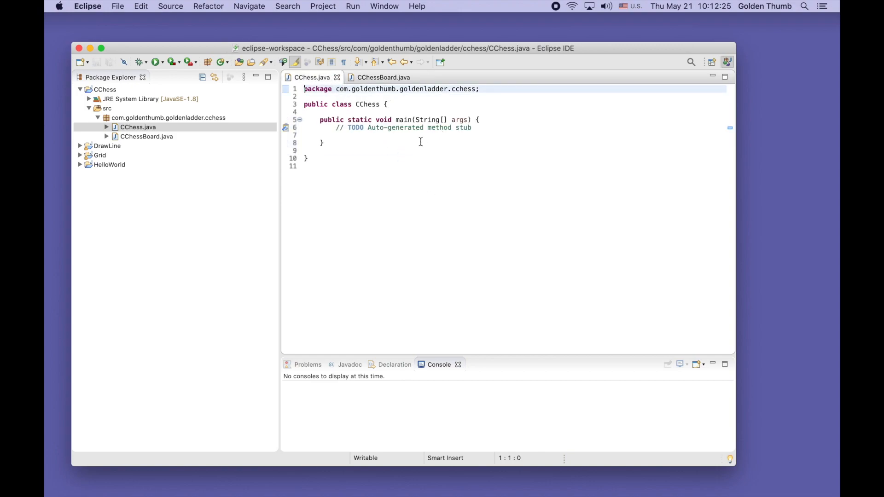
{"action": "left_click", "coordinate": [361, 135]}
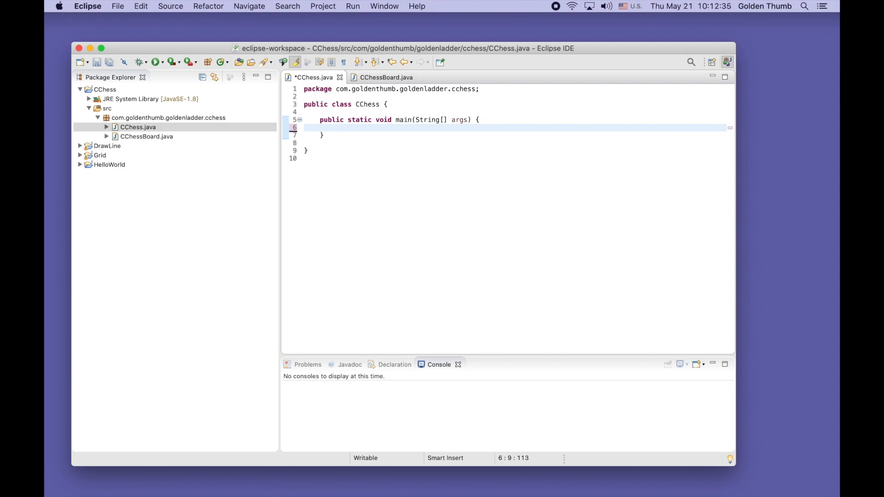
{"action": "type", "text": "C"}
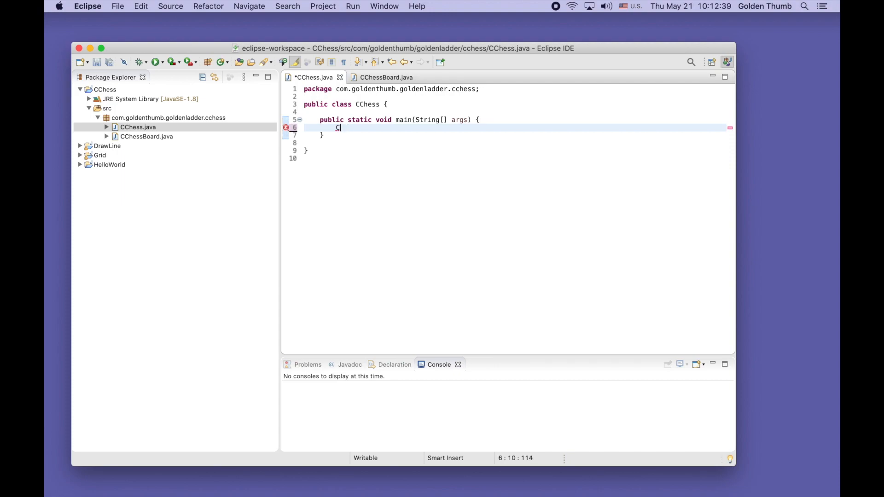
{"action": "type", "text": "Ch"}
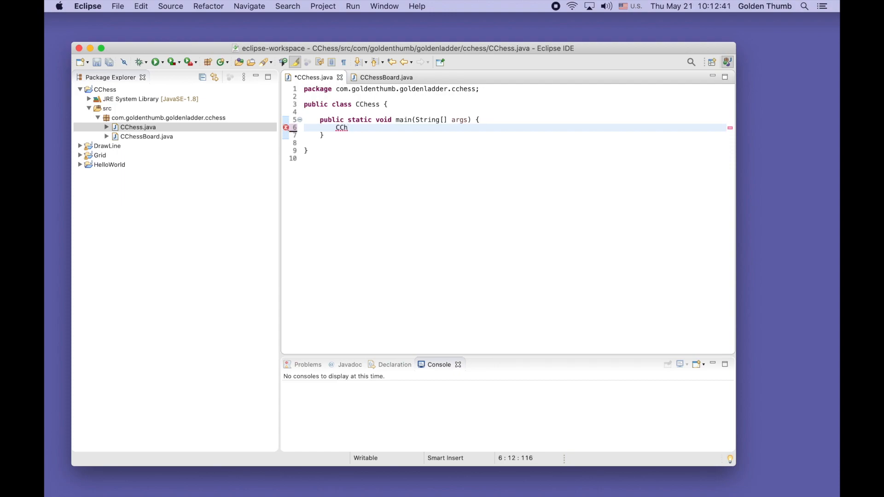
{"action": "type", "text": "essBoard"}
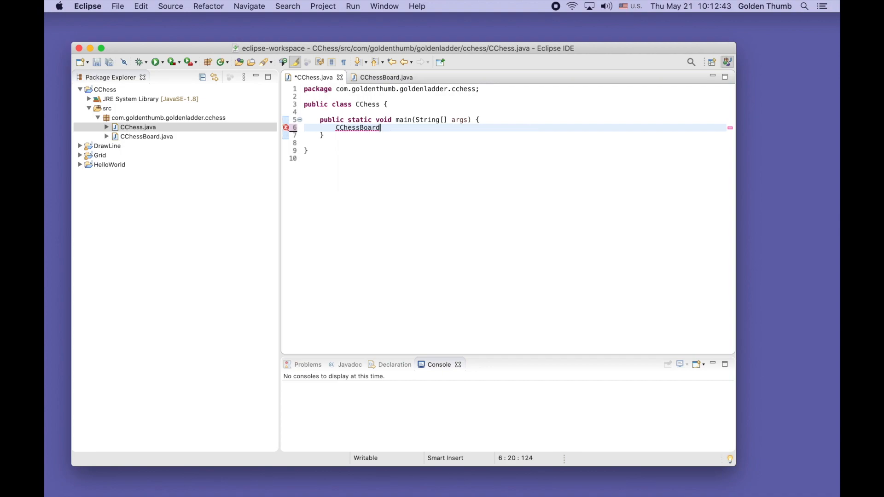
{"action": "type", "text": "brd"}
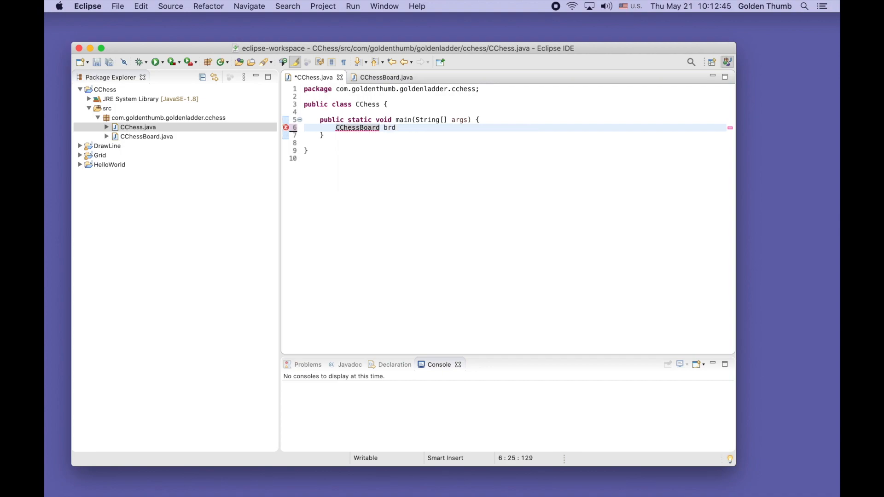
{"action": "type", "text": "= new Ch"}
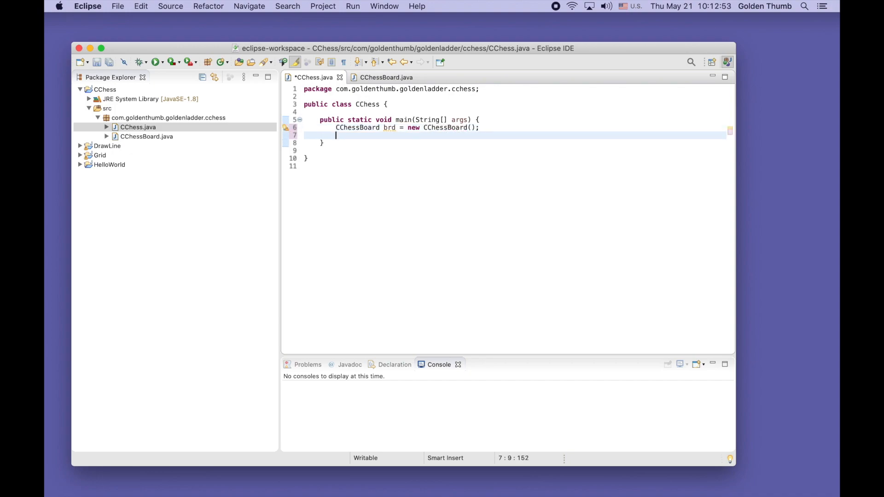
{"action": "type", "text": "syso"}
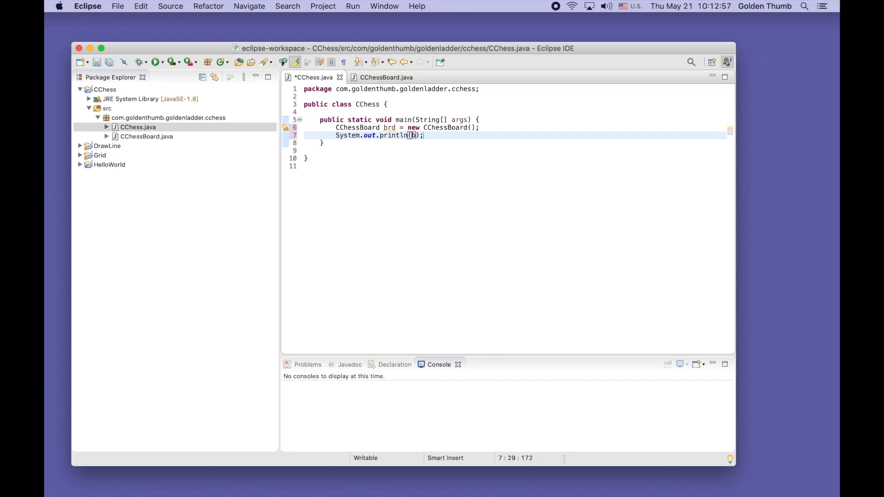
{"action": "type", "text": "rd"}
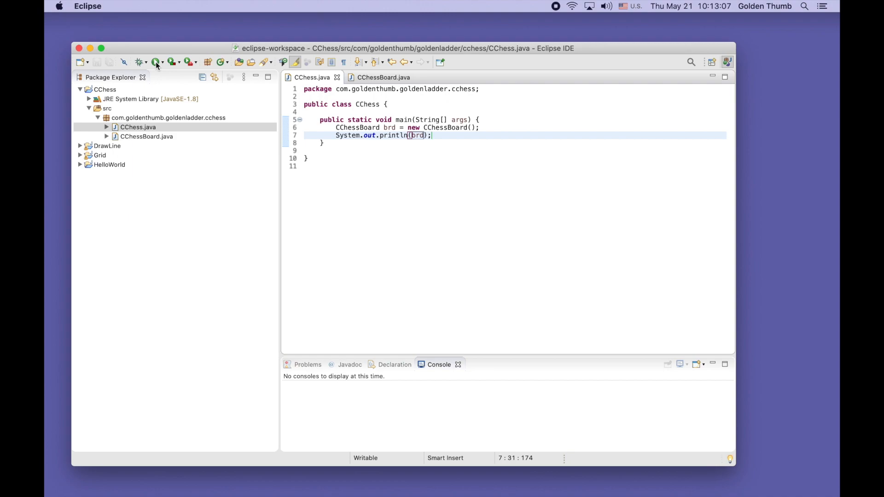
Step: Run CChess, check the console shows ".", and return to CChessBoard.java
{"action": "left_click", "coordinate": [156, 62]}
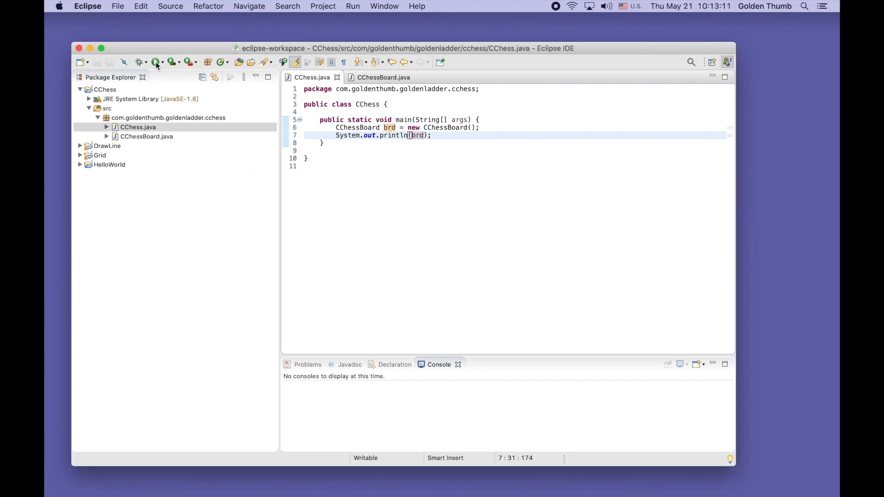
{"action": "left_click", "coordinate": [153, 62]}
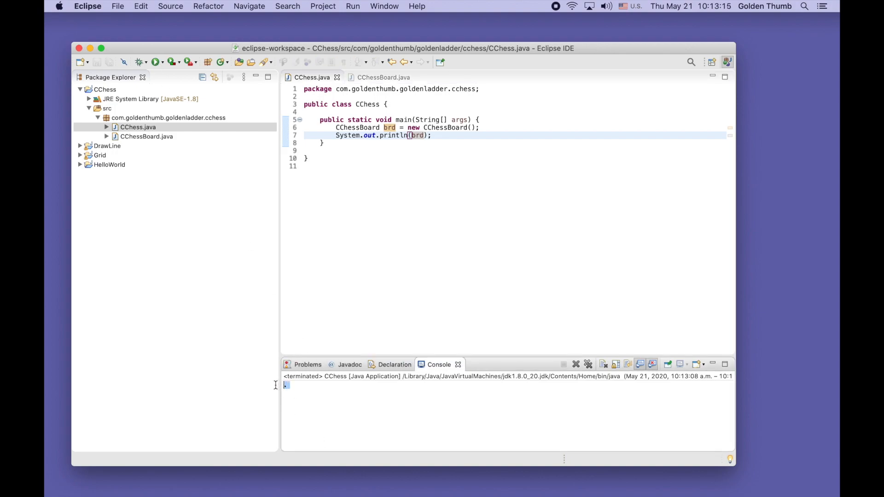
{"action": "mouse_move", "coordinate": [382, 215]}
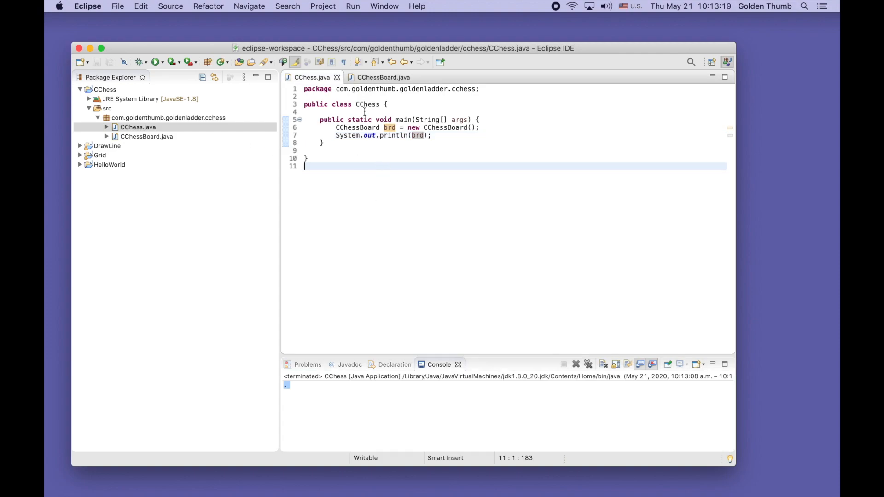
{"action": "left_click", "coordinate": [383, 77]}
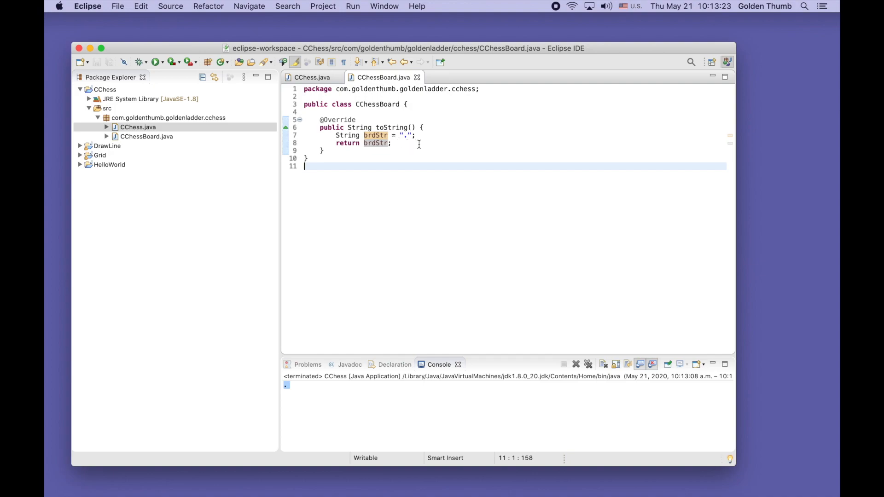
Step: Insert a for loop after the brdStr declaration with variable col and bound 9
{"action": "left_click", "coordinate": [417, 136]}
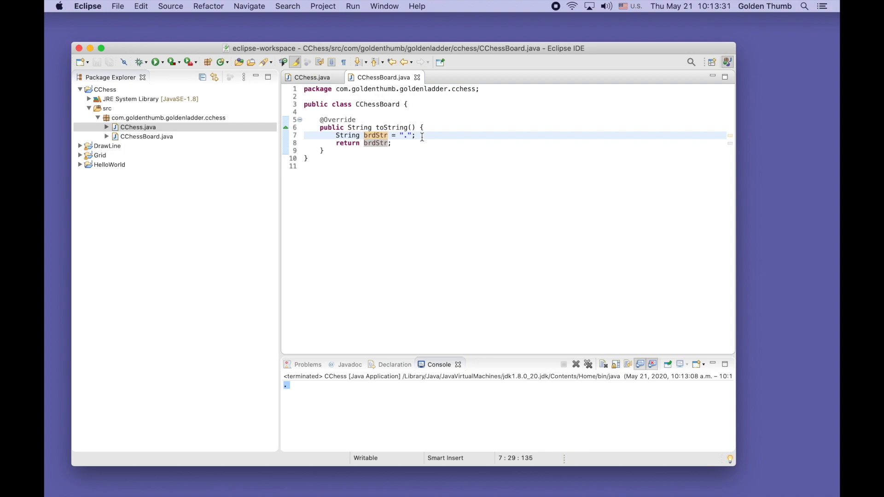
{"action": "type", "text": "for"}
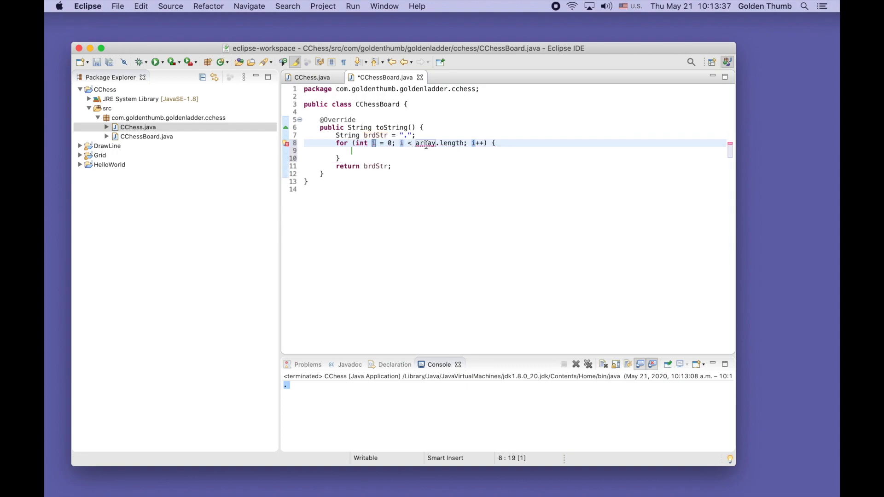
{"action": "left_click", "coordinate": [467, 143]}
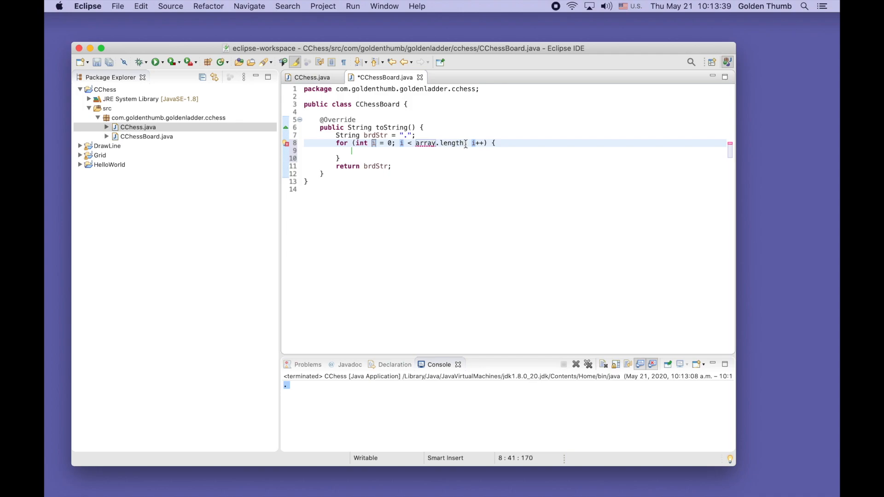
{"action": "double_click", "coordinate": [426, 143]}
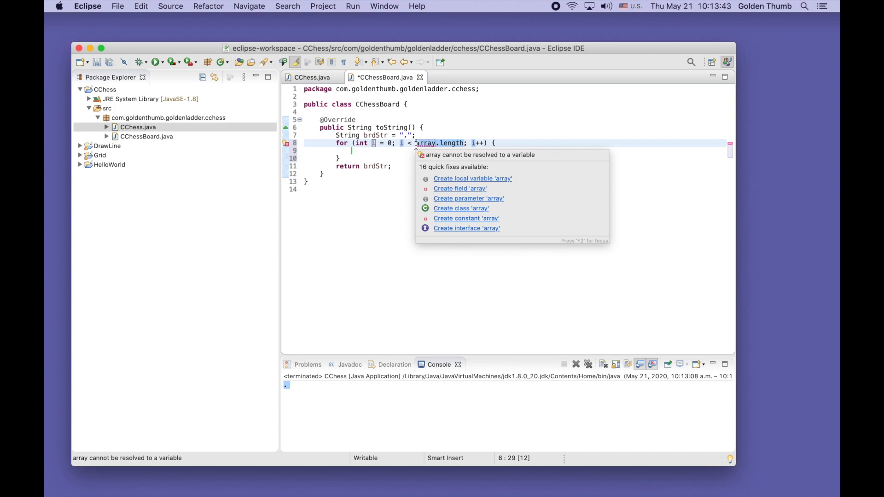
{"action": "type", "text": "9"}
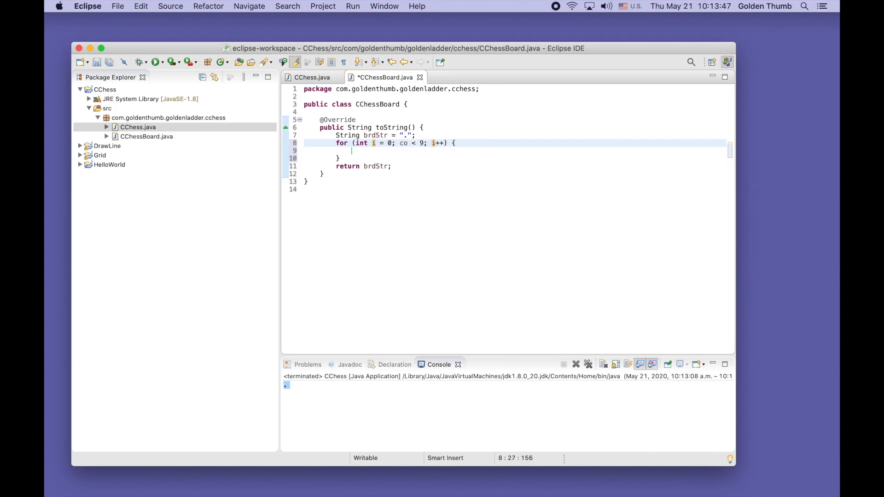
{"action": "type", "text": "l"}
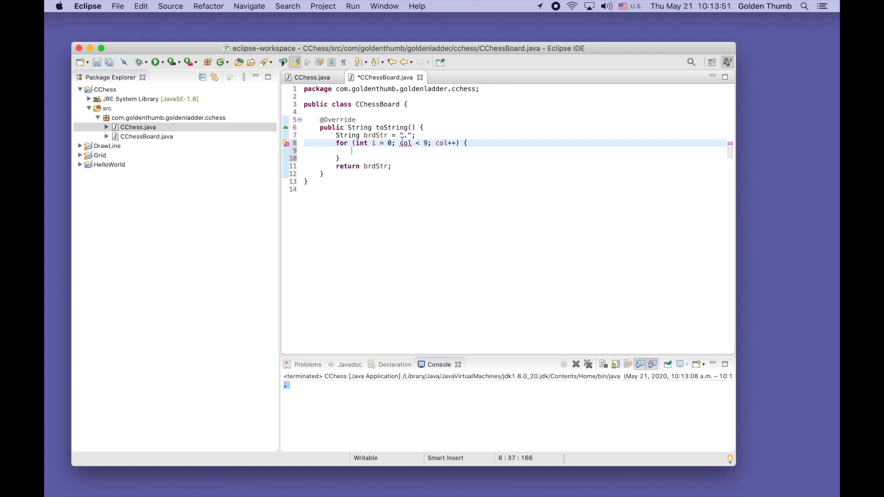
{"action": "type", "text": "col"}
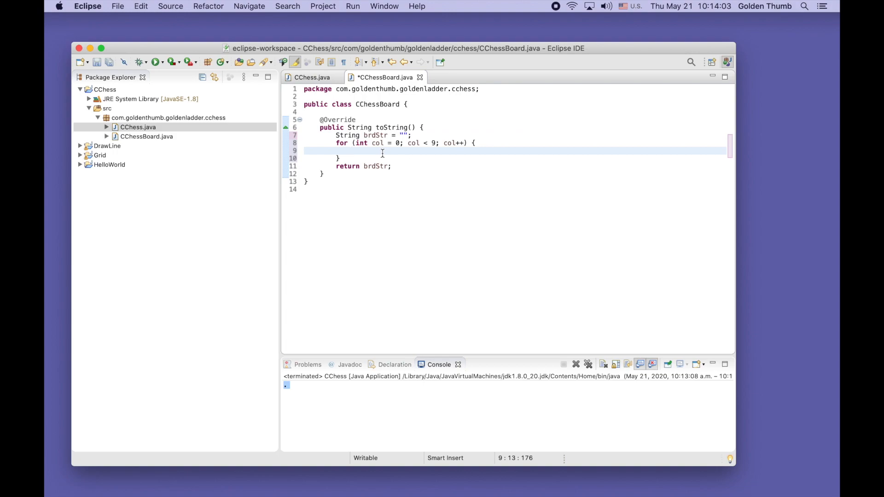
Step: Add a statement inside the loop that appends " ." to brdStr
{"action": "type", "text": "brcSt"}
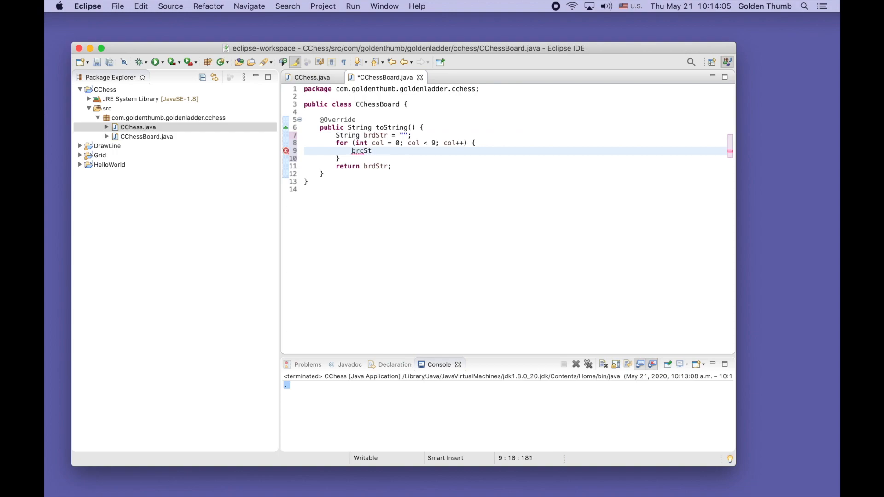
{"action": "type", "text": "r"}
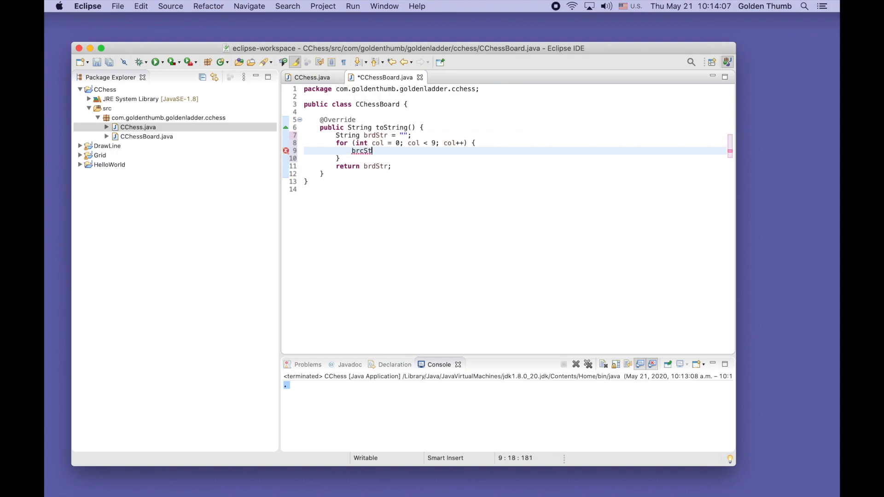
{"action": "key", "text": "ctrl+space"}
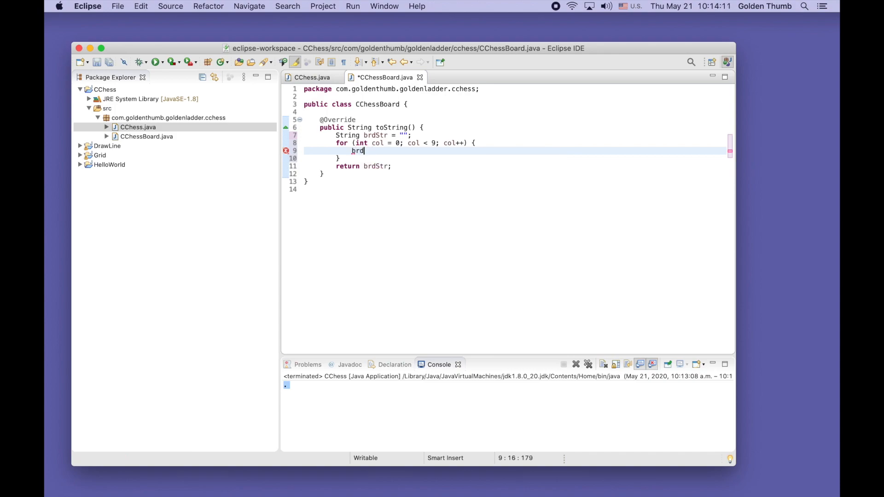
{"action": "type", "text": "Str"}
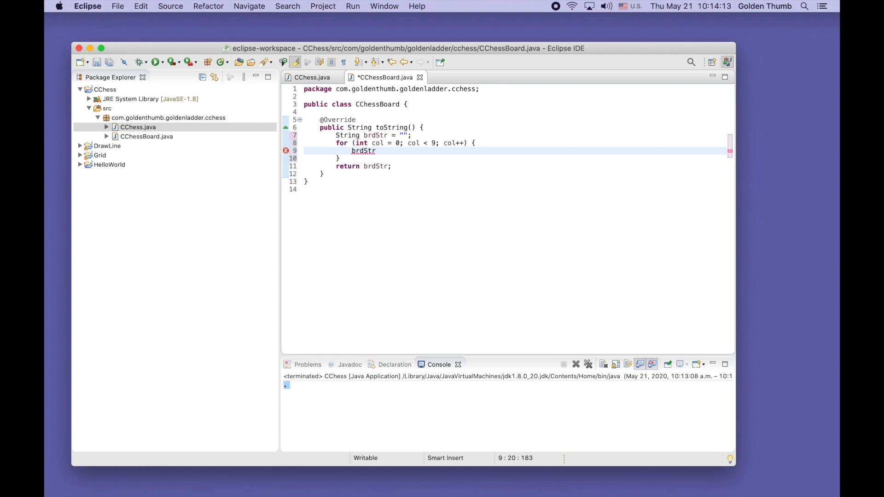
{"action": "type", "text": "+= \"|\""}
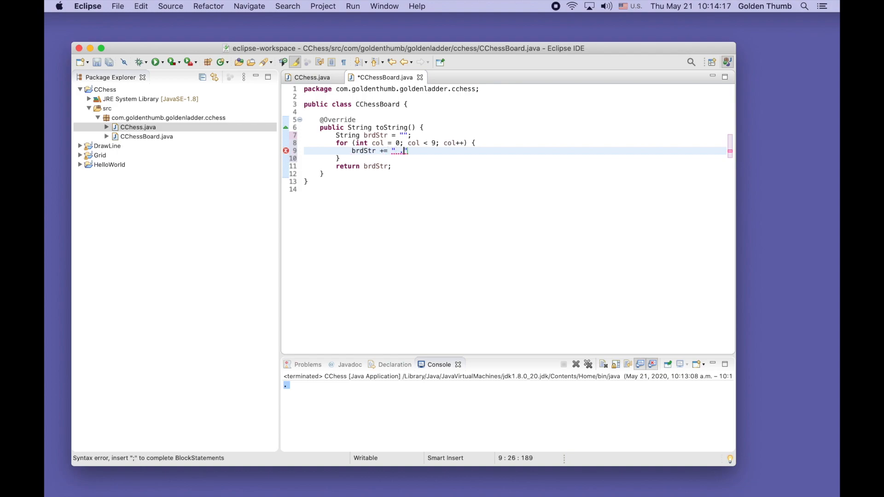
{"action": "type", "text": ";"}
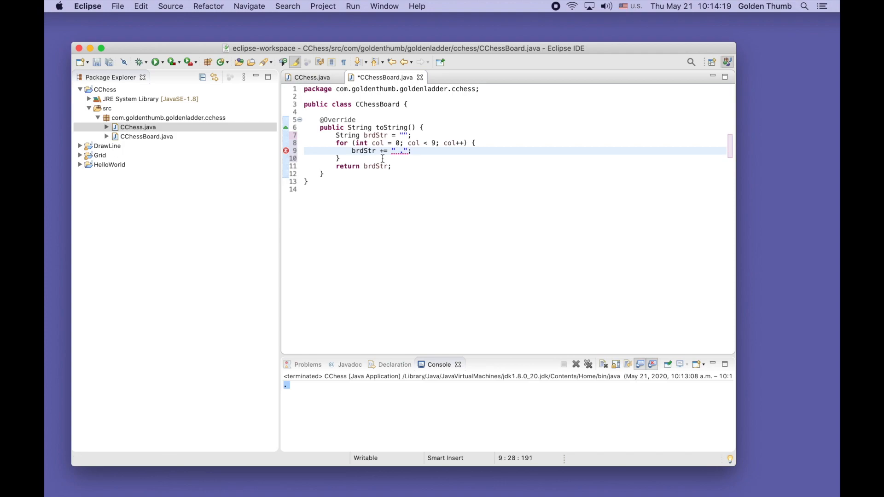
{"action": "type", "text": "."}
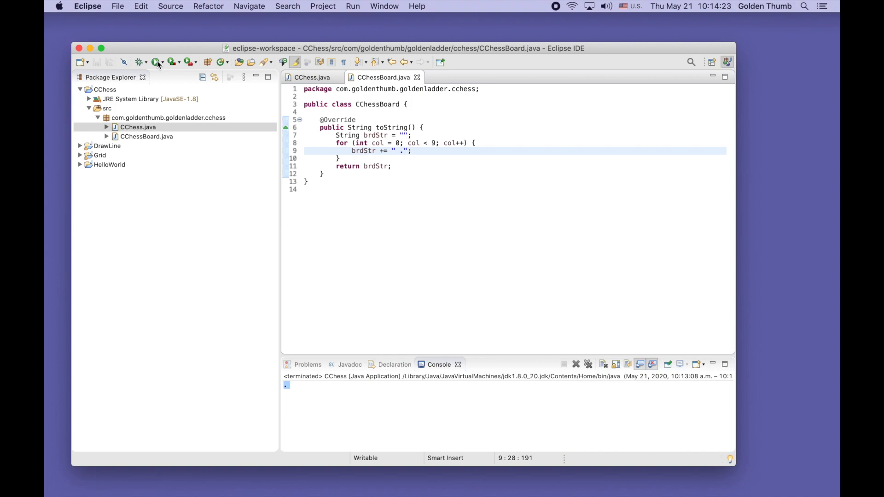
Step: Run CChess to see one row of nine dots, then return below the brdStr declaration
{"action": "left_click", "coordinate": [157, 63]}
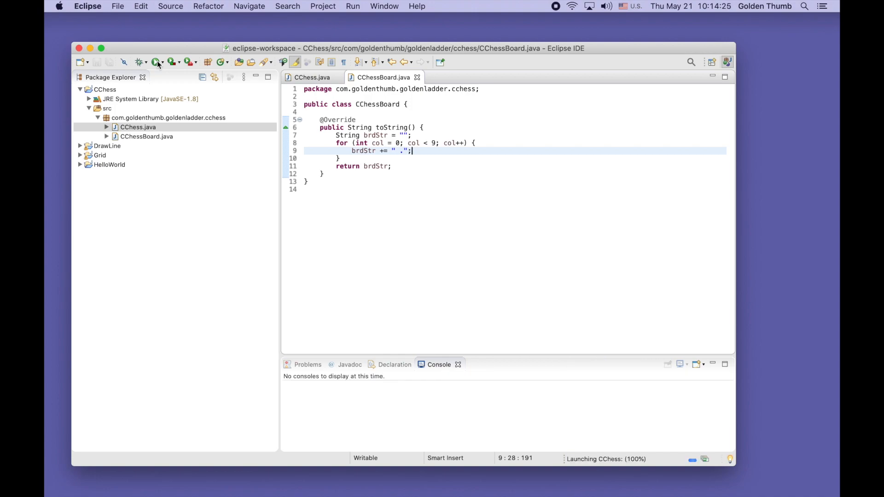
{"action": "left_click", "coordinate": [156, 62]}
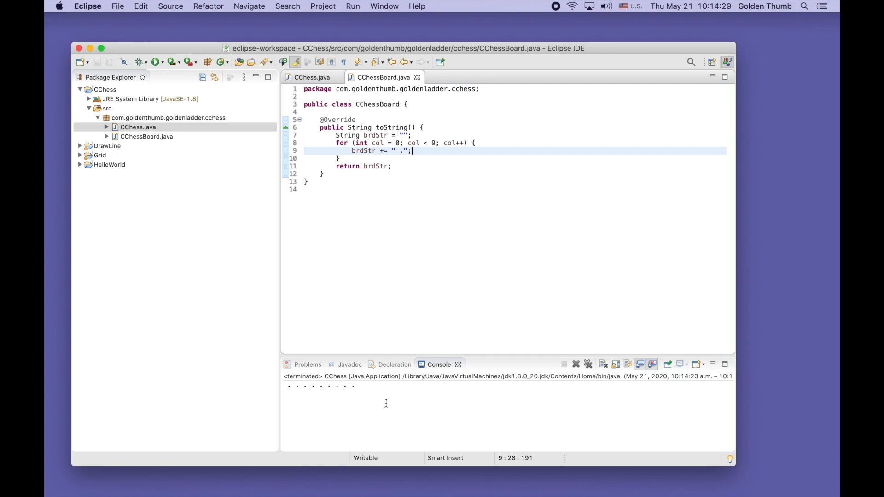
{"action": "left_click", "coordinate": [365, 390]}
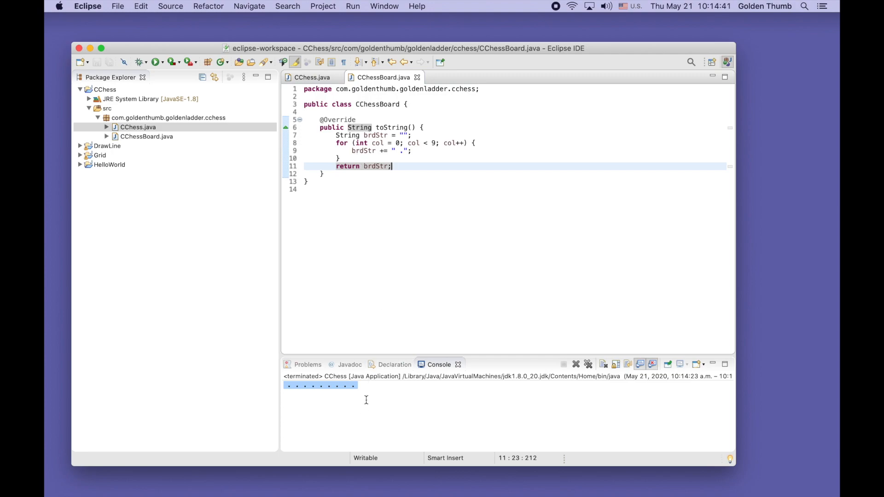
{"action": "mouse_move", "coordinate": [410, 150]}
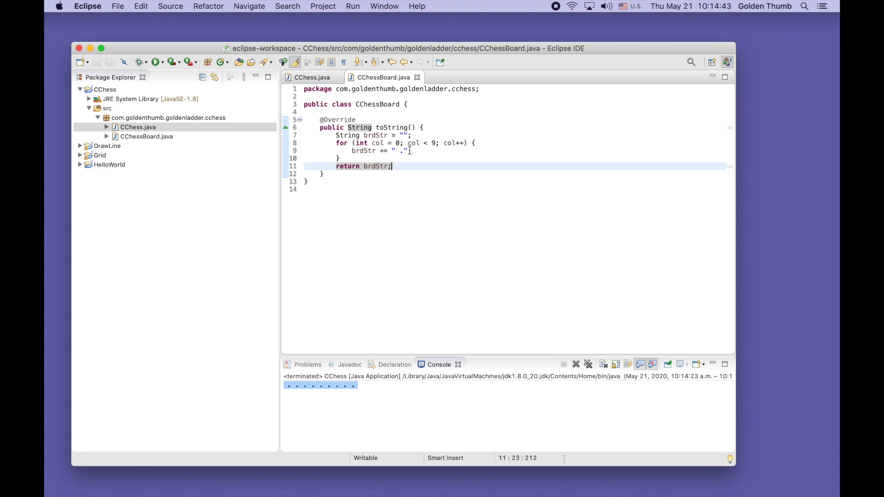
{"action": "left_click", "coordinate": [417, 136]}
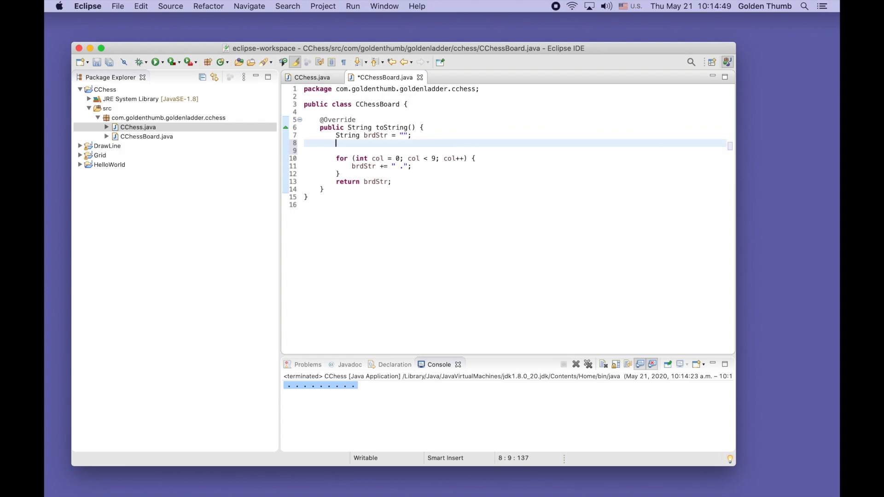
Step: Add a ten-pass row loop and move the nine-dot column loop inside it
{"action": "type", "text": "for"}
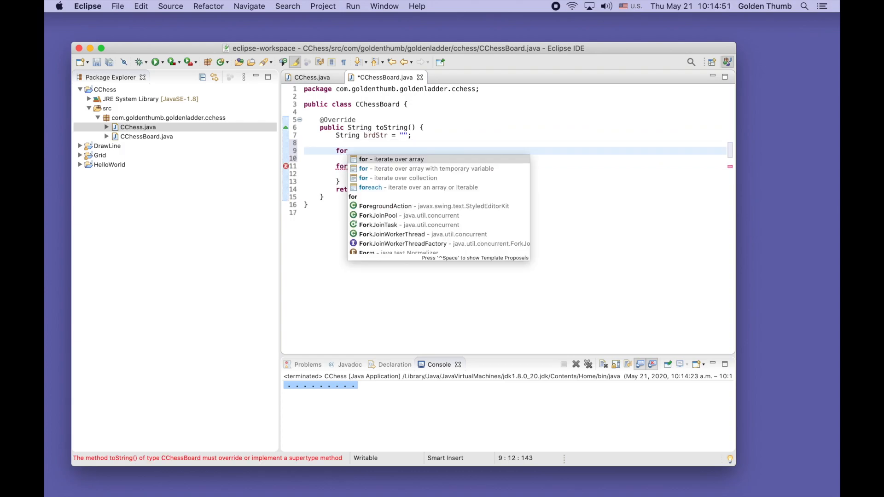
{"action": "left_click", "coordinate": [393, 159]}
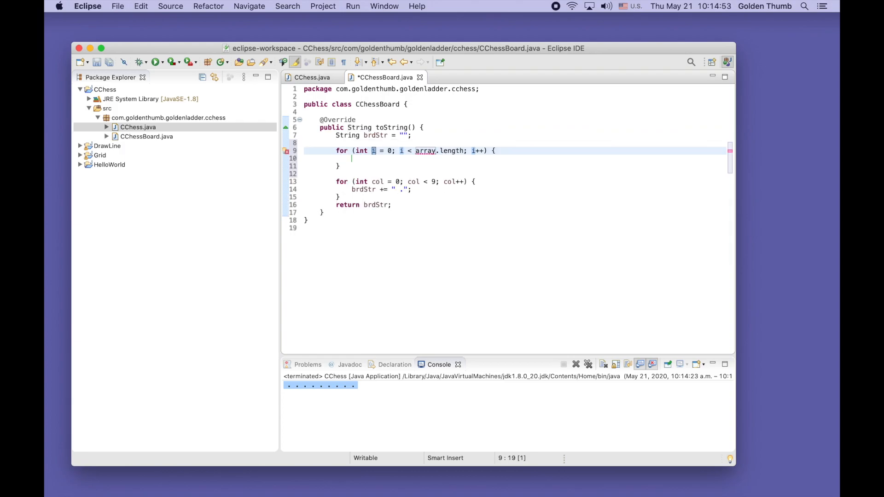
{"action": "type", "text": "ow"}
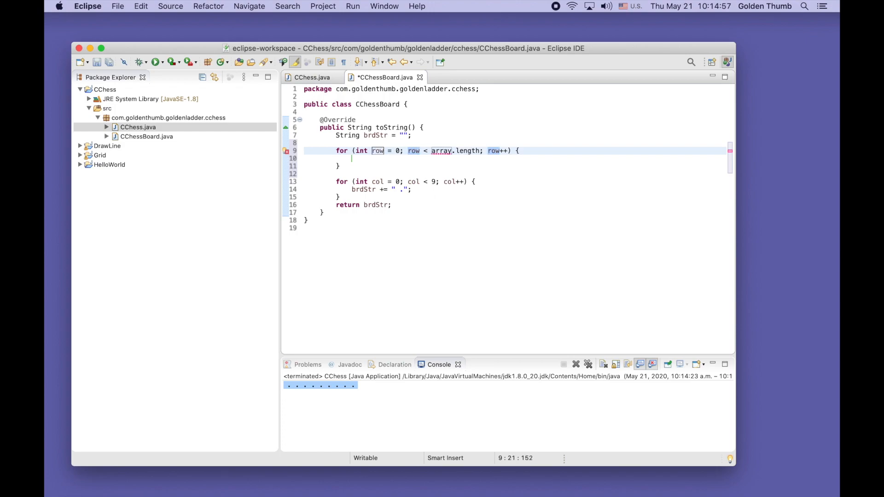
{"action": "left_click", "coordinate": [455, 166]}
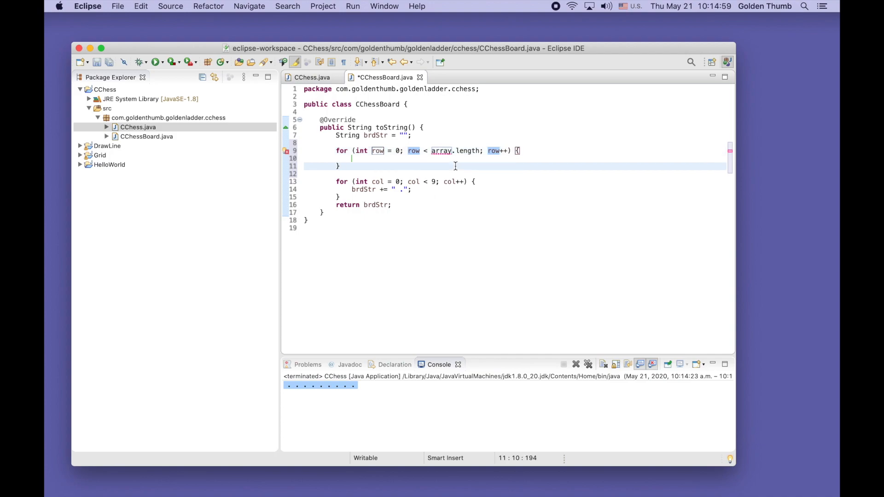
{"action": "left_click", "coordinate": [352, 159]}
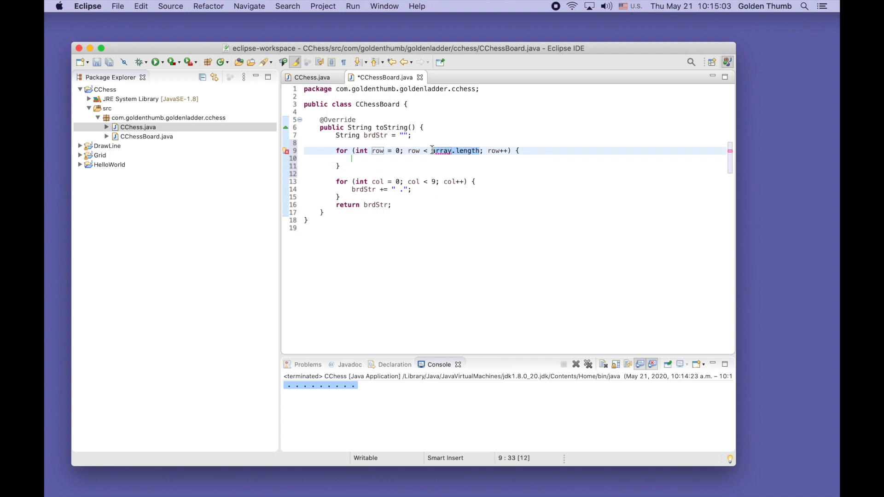
{"action": "type", "text": "10"}
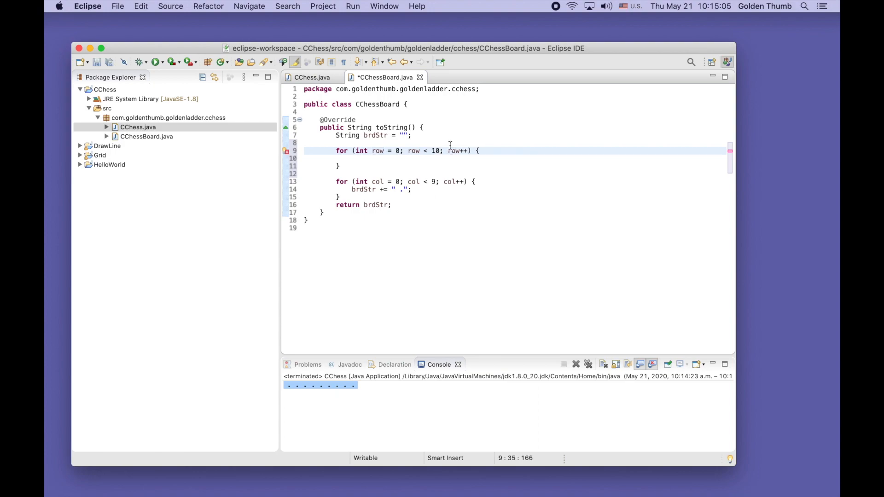
{"action": "left_click", "coordinate": [352, 159]}
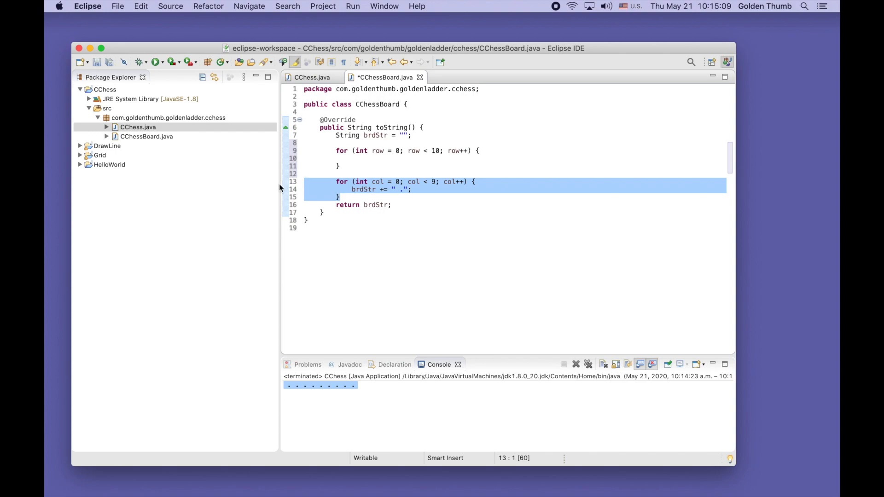
{"action": "key", "text": "Delete"}
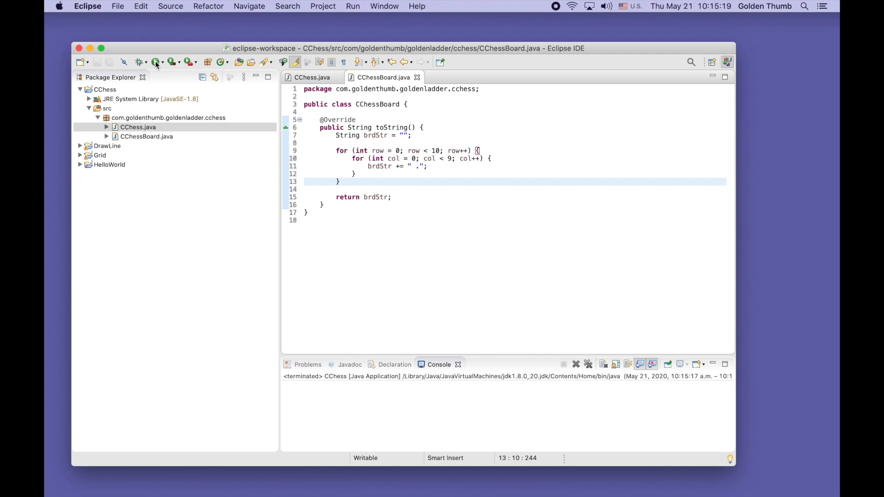
Step: Rerun CChess to see ninety dots on one line, and add a blank line after the inner loop
{"action": "left_click", "coordinate": [156, 62]}
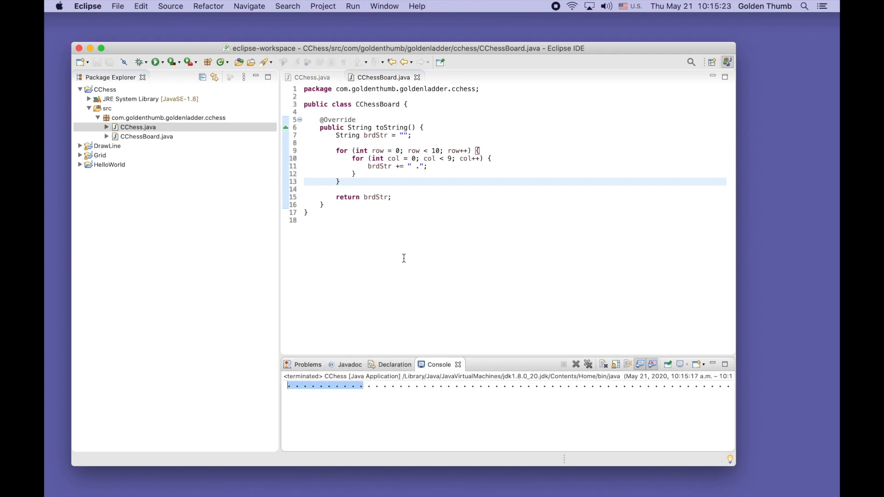
{"action": "left_click", "coordinate": [460, 166]}
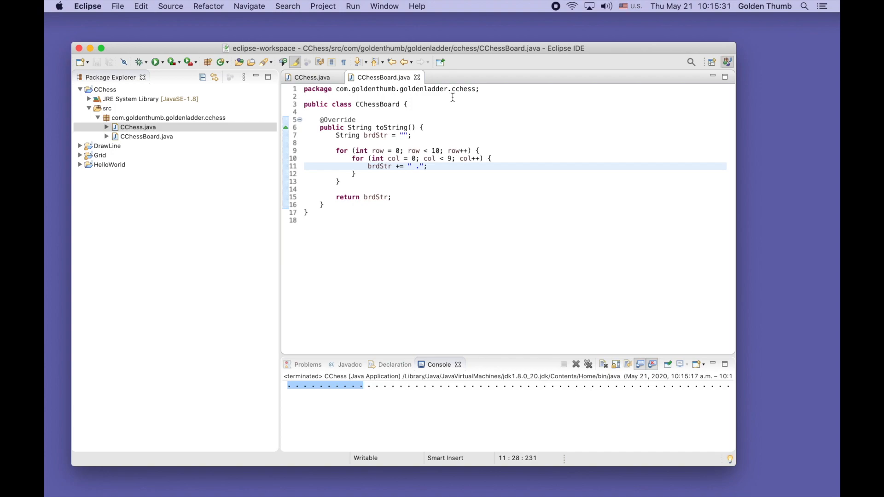
{"action": "left_click", "coordinate": [323, 205]}
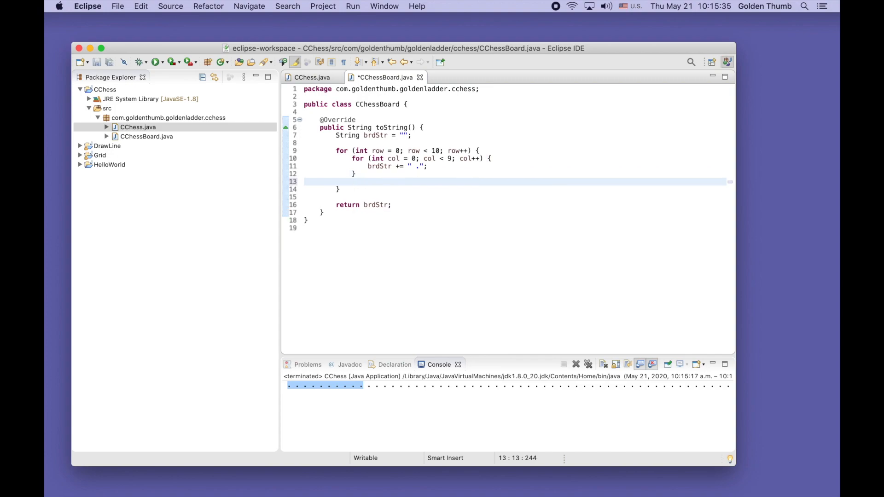
Step: Append brdStr += "\n"; after each row and rerun CChess to see the ten-row grid
{"action": "type", "text": "brdS"}
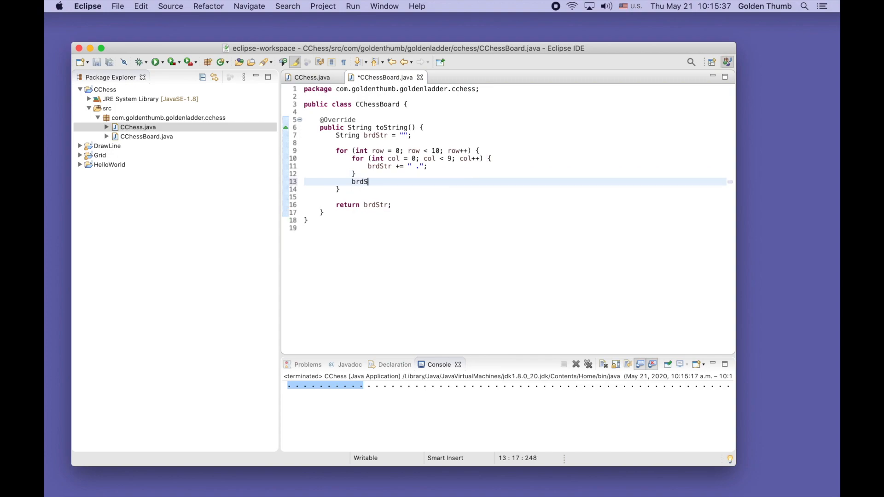
{"action": "type", "text": "tr += \""}
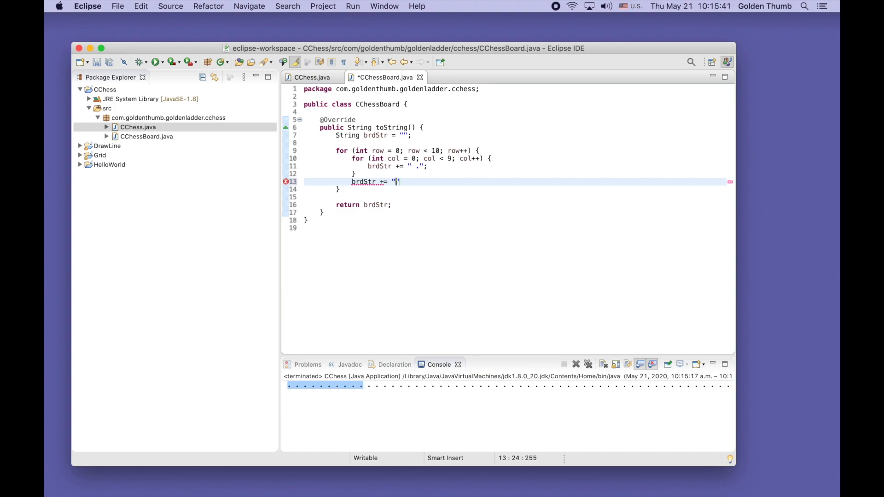
{"action": "type", "text": "\\n"}
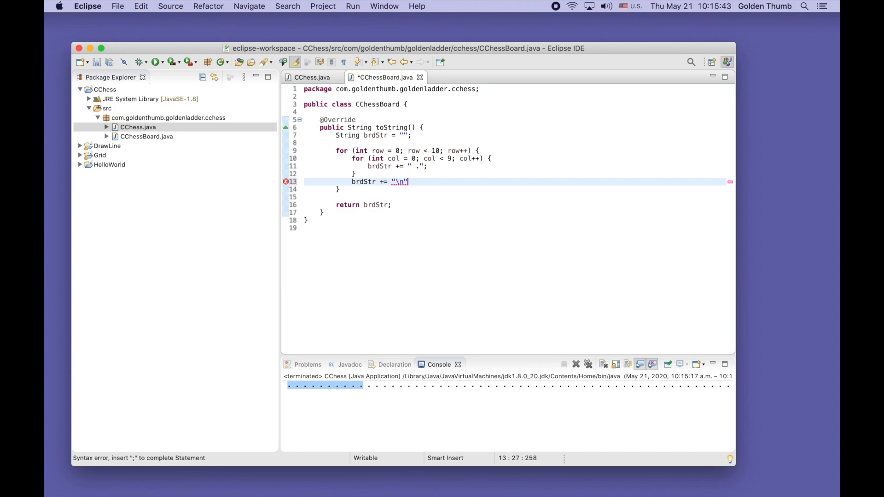
{"action": "type", "text": ";"}
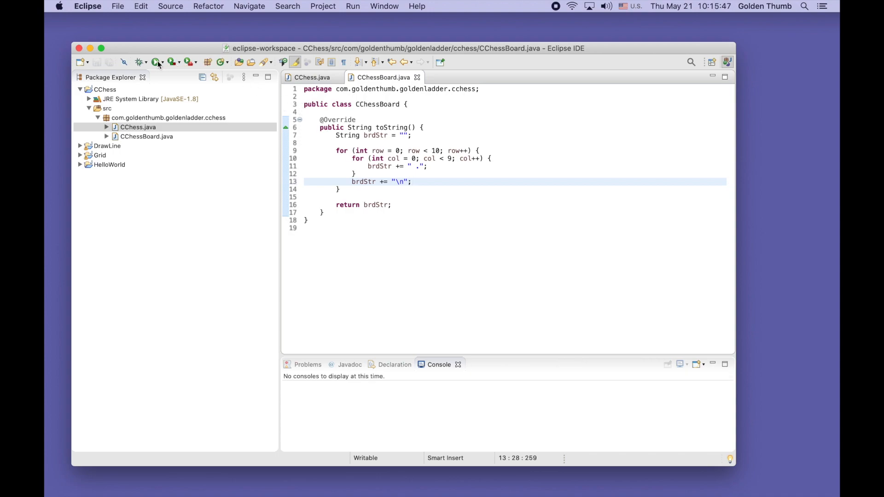
{"action": "left_click", "coordinate": [156, 63]}
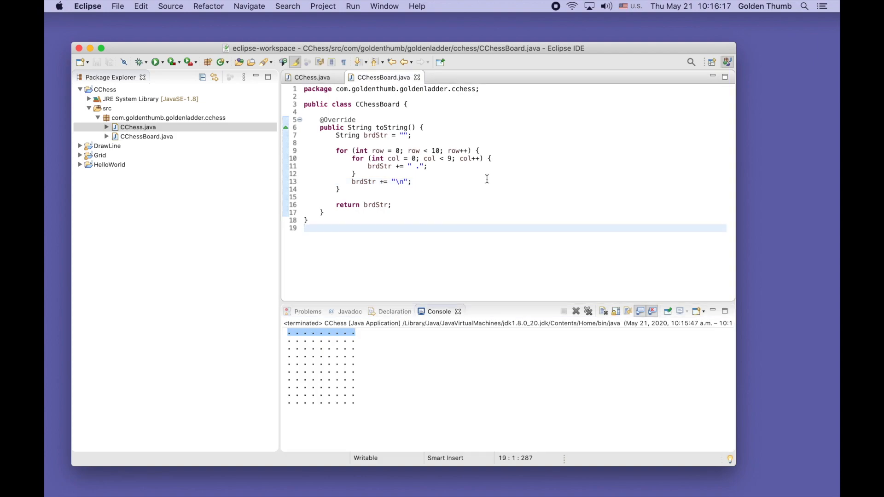
Step: Insert a header for loop with limit 9 below the brdStr declaration
{"action": "left_click", "coordinate": [414, 135]}
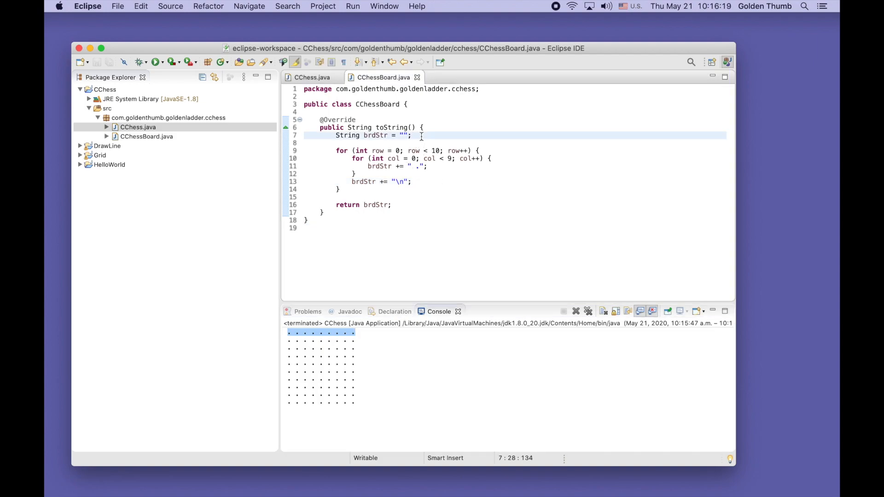
{"action": "key", "text": "Return"}
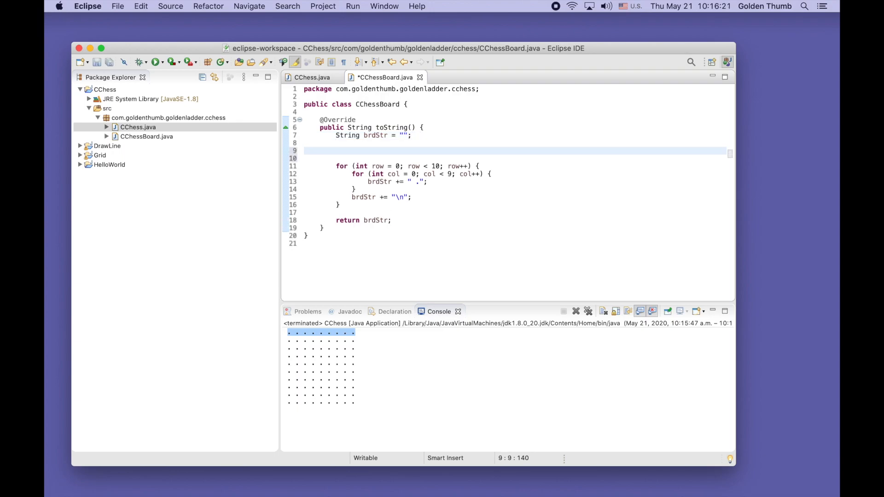
{"action": "type", "text": "for"}
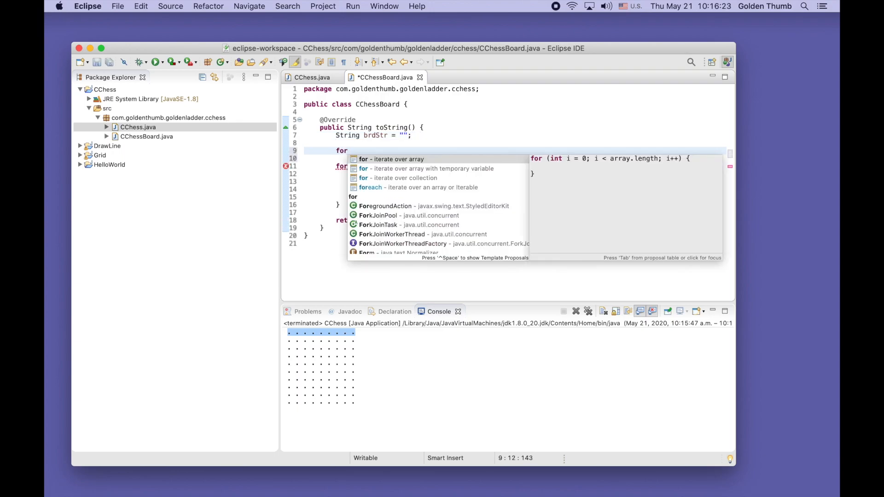
{"action": "left_click", "coordinate": [393, 159]}
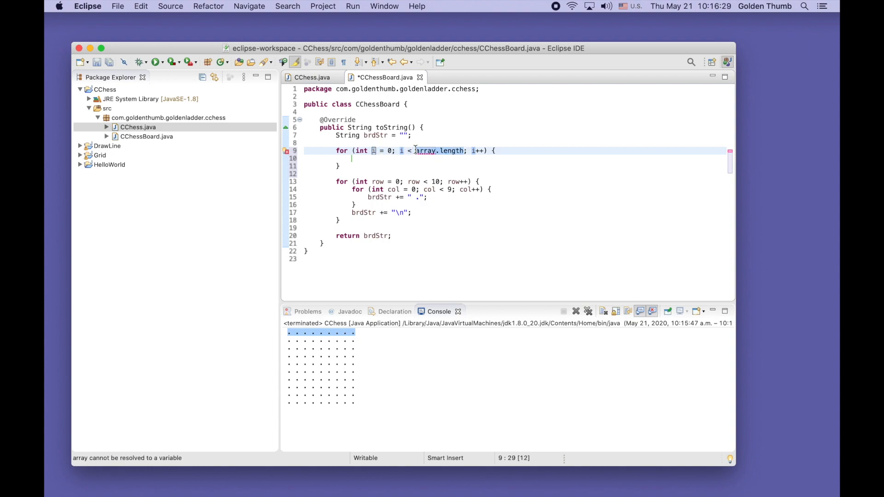
{"action": "type", "text": "9"}
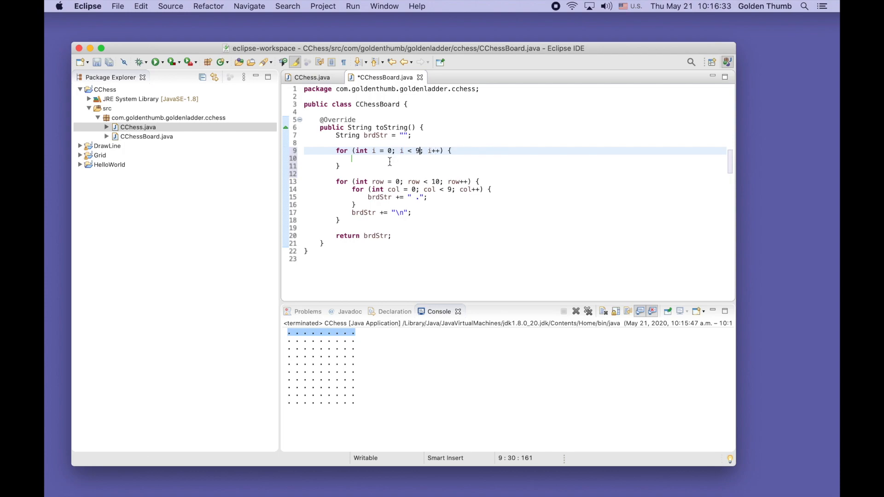
Step: Make the header loop append a space plus each column index to brdStr
{"action": "type", "text": "b"}
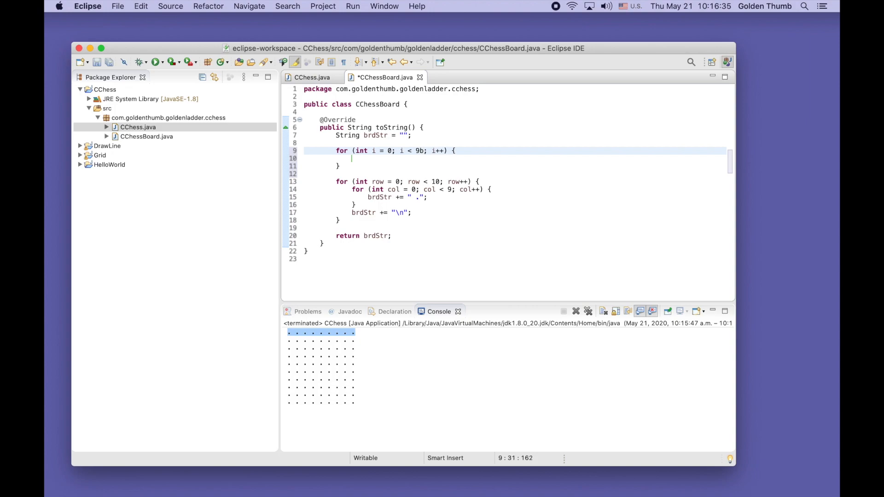
{"action": "key", "text": "Backspace"}
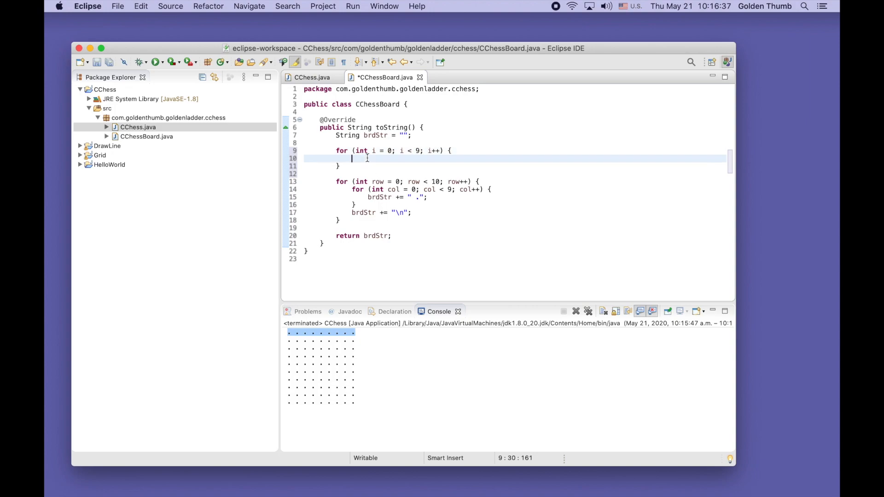
{"action": "type", "text": "br"}
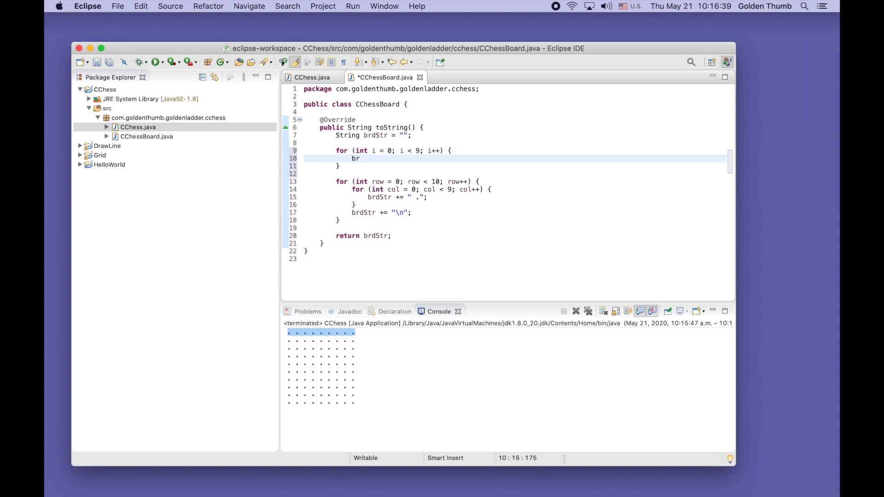
{"action": "type", "text": "dStr"}
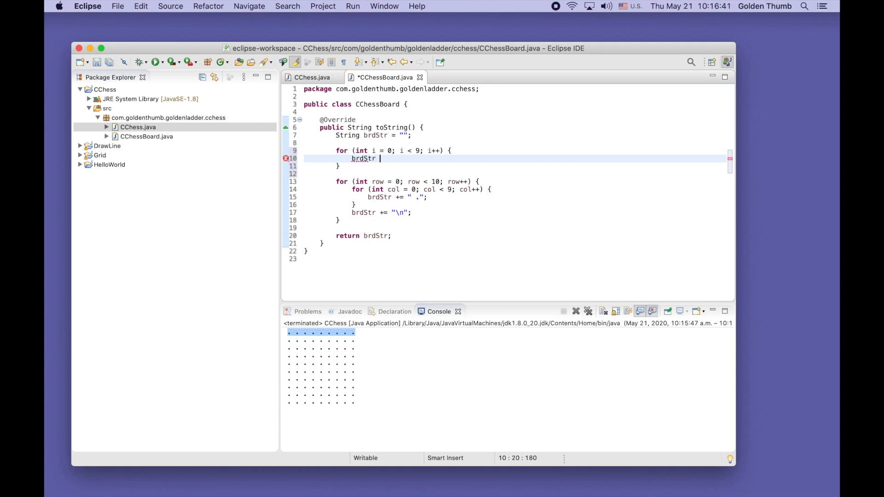
{"action": "type", "text": "+= \" ."}
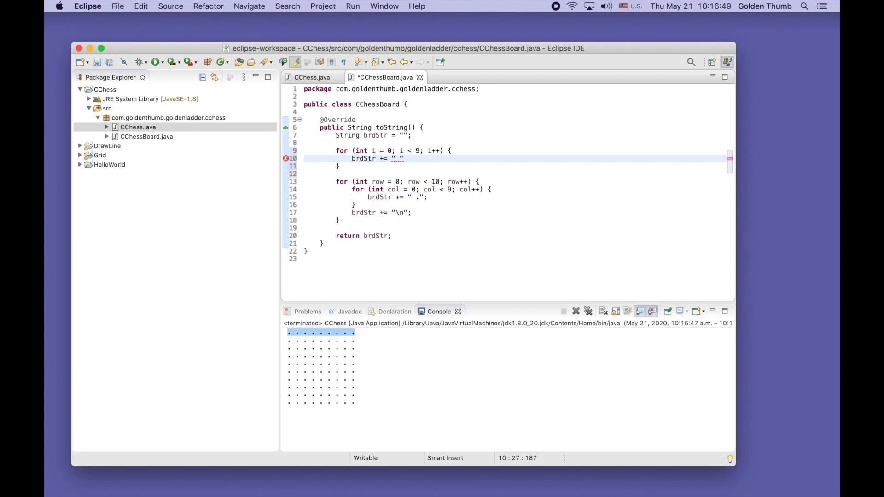
{"action": "left_click", "coordinate": [406, 158]}
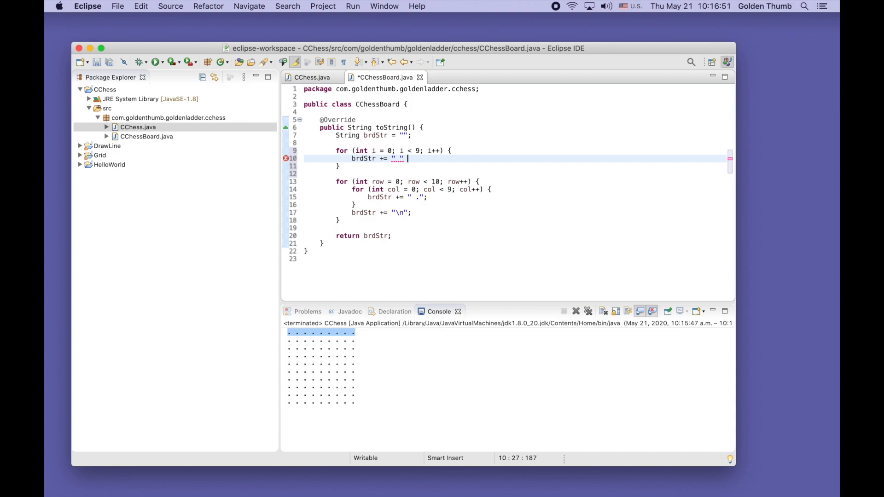
{"action": "type", "text": "+ i;"}
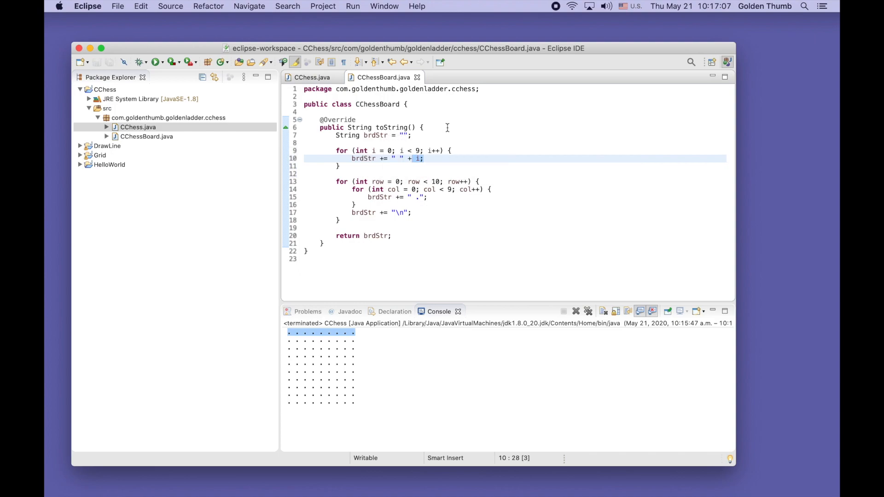
{"action": "left_click", "coordinate": [340, 166]}
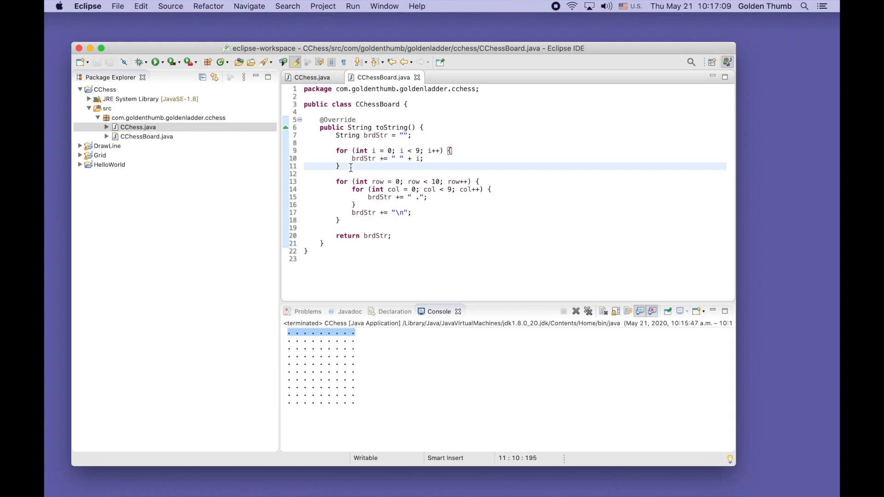
{"action": "key", "text": "return"}
{"action": "type", "text": "brdStr += \"\\n\";"}
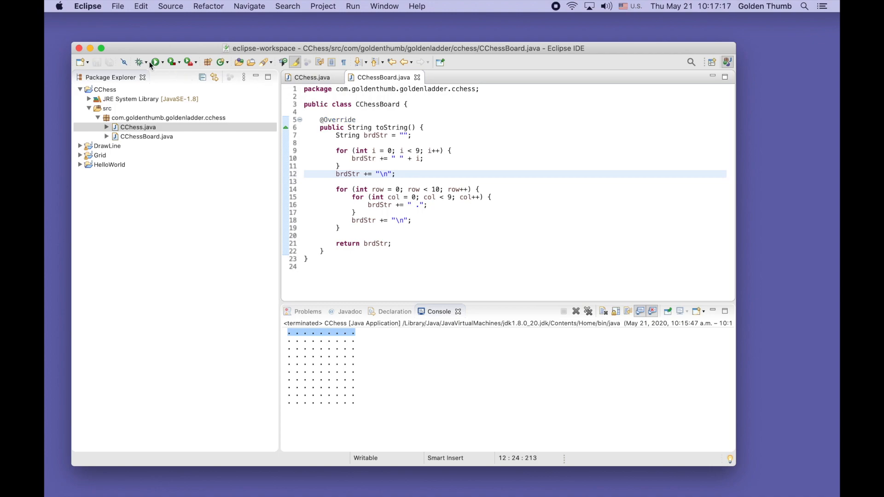
Step: Rerun CChess to view column numbers 0–8 above the grid, then select the inner col loop
{"action": "left_click", "coordinate": [576, 312]}
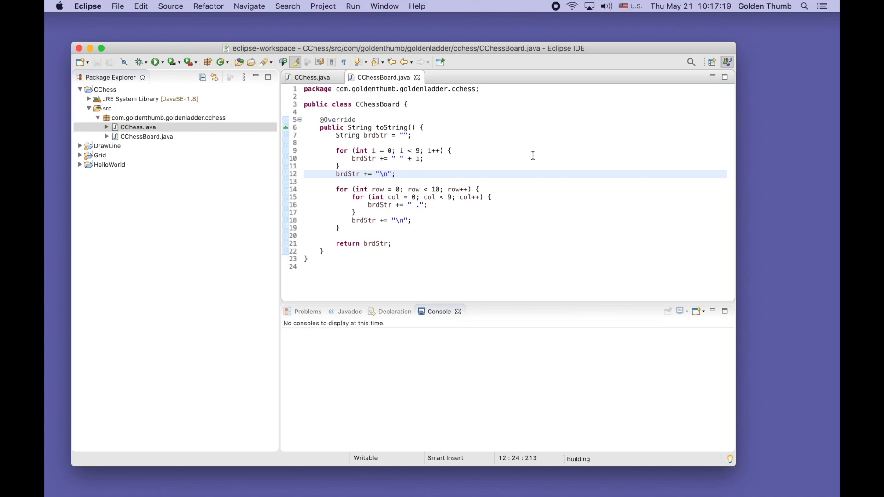
{"action": "left_click", "coordinate": [156, 62]}
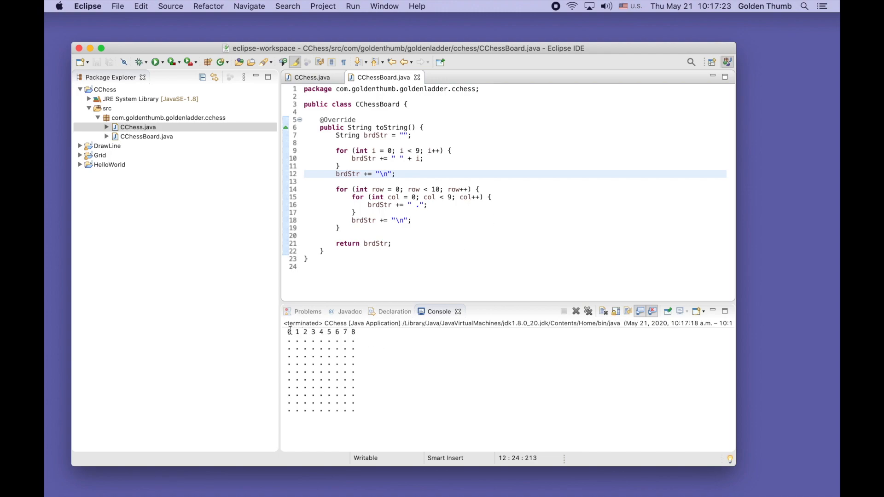
{"action": "double_click", "coordinate": [320, 332]}
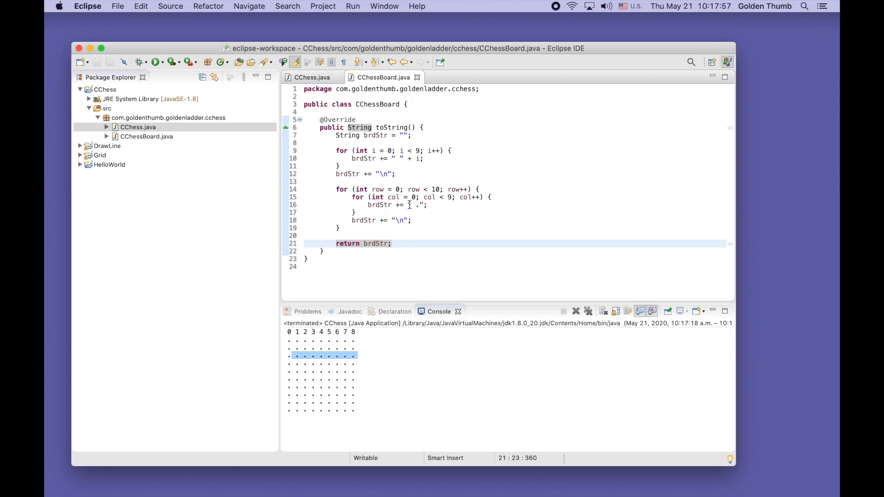
{"action": "left_click", "coordinate": [353, 196]}
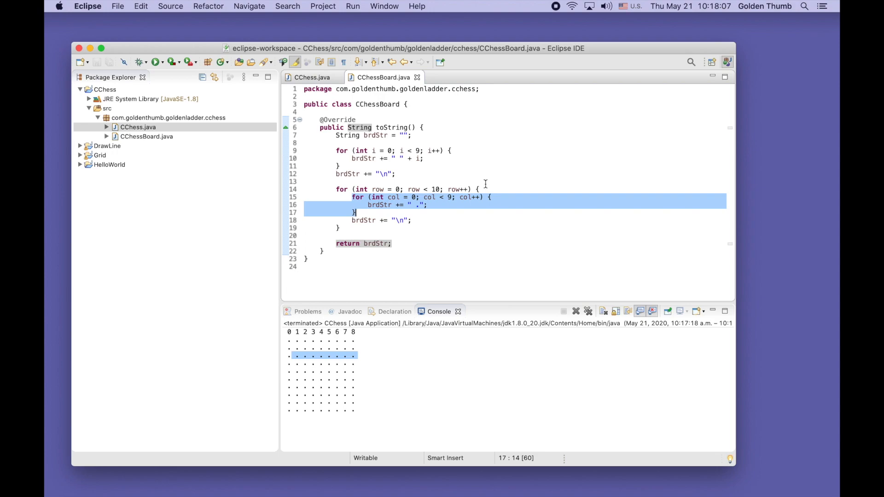
{"action": "mouse_move", "coordinate": [502, 173]}
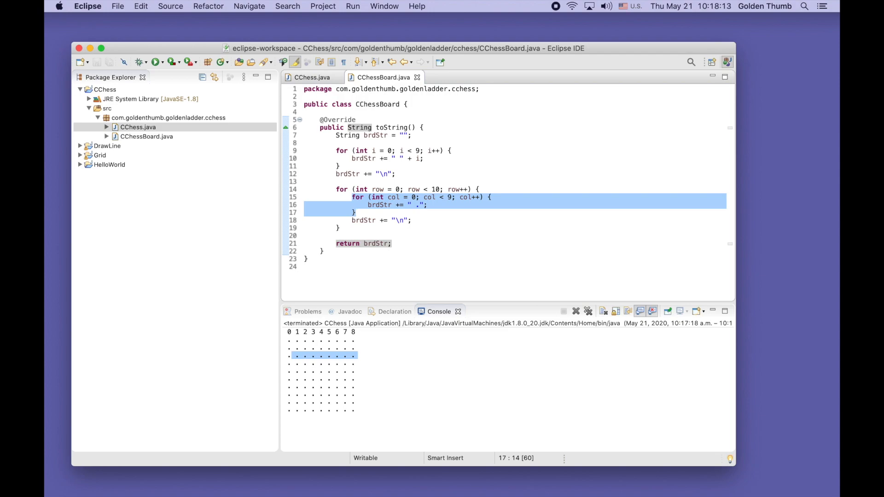
{"action": "mouse_move", "coordinate": [606, 296]}
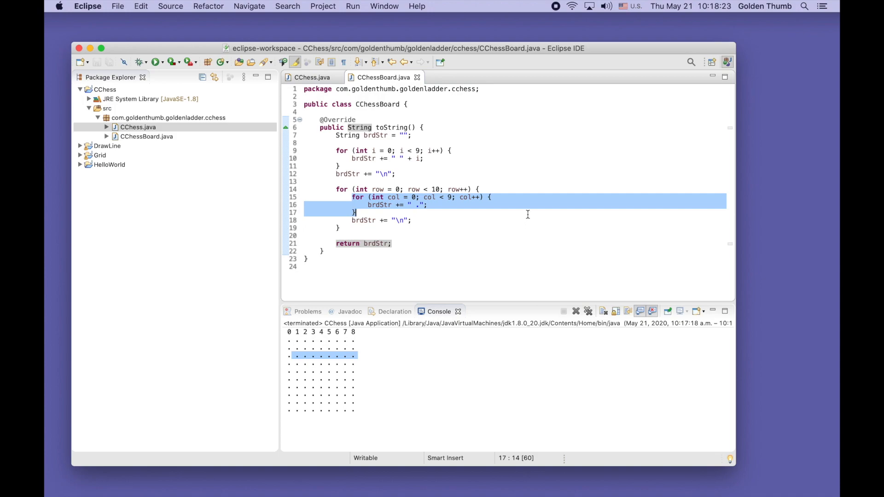
{"action": "mouse_move", "coordinate": [526, 204]}
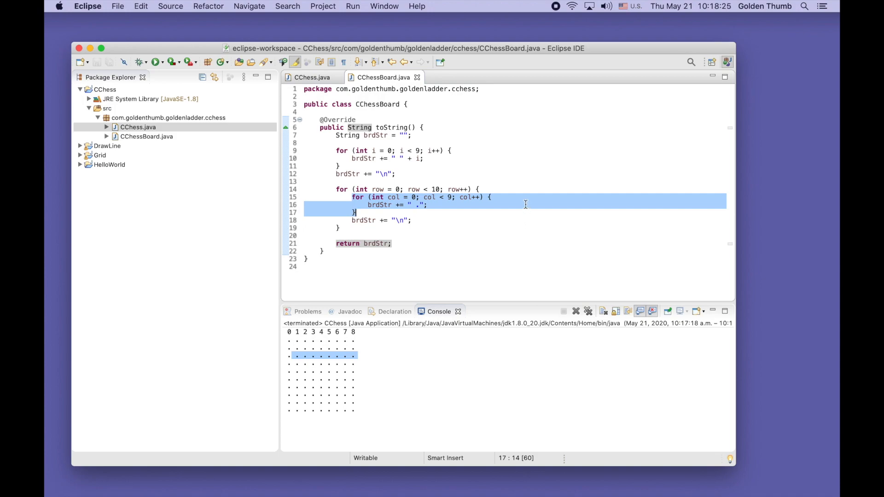
{"action": "mouse_move", "coordinate": [506, 190]}
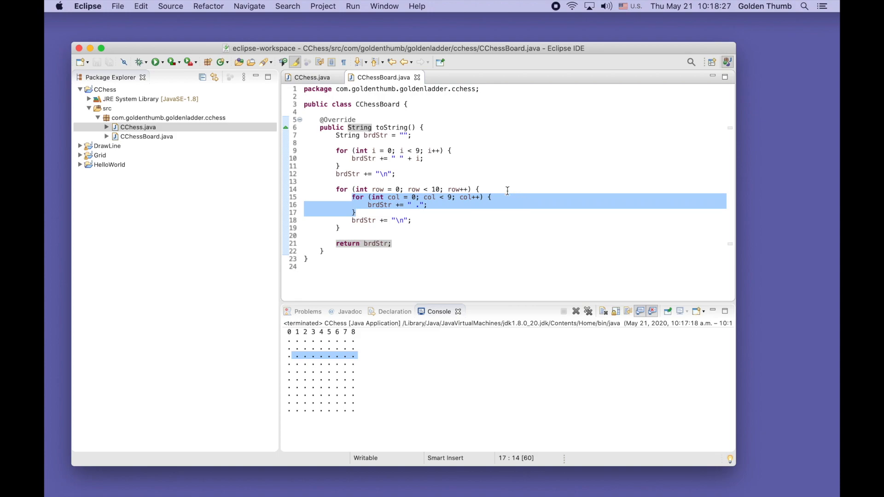
Step: Add brdStr += row + ""; at the start of the row loop body
{"action": "left_click", "coordinate": [482, 189]}
{"action": "type", "text": "b"}
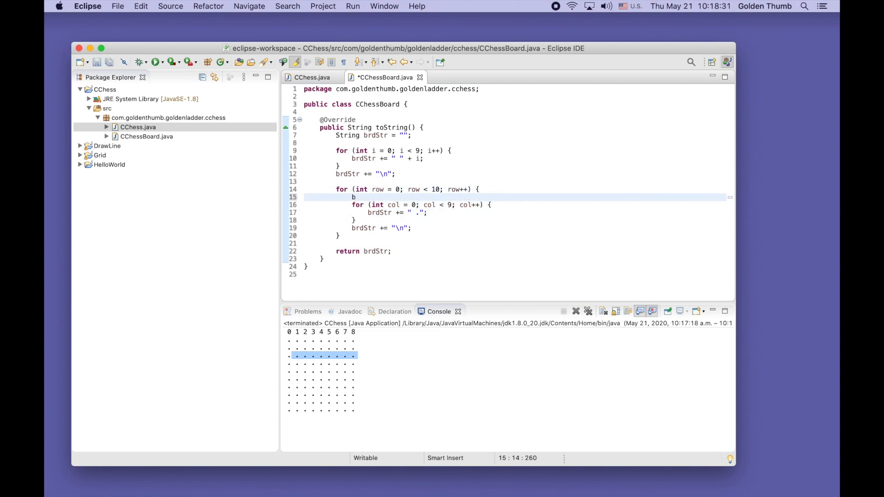
{"action": "type", "text": "rdStr"}
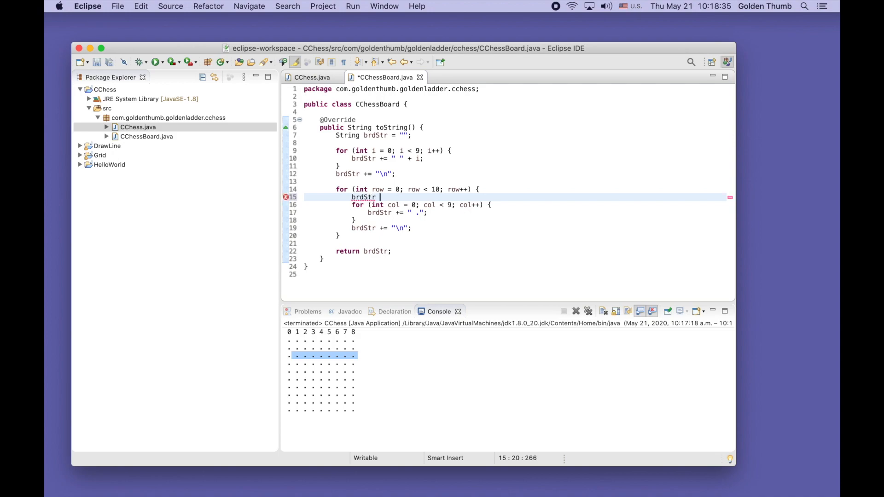
{"action": "type", "text": "+="}
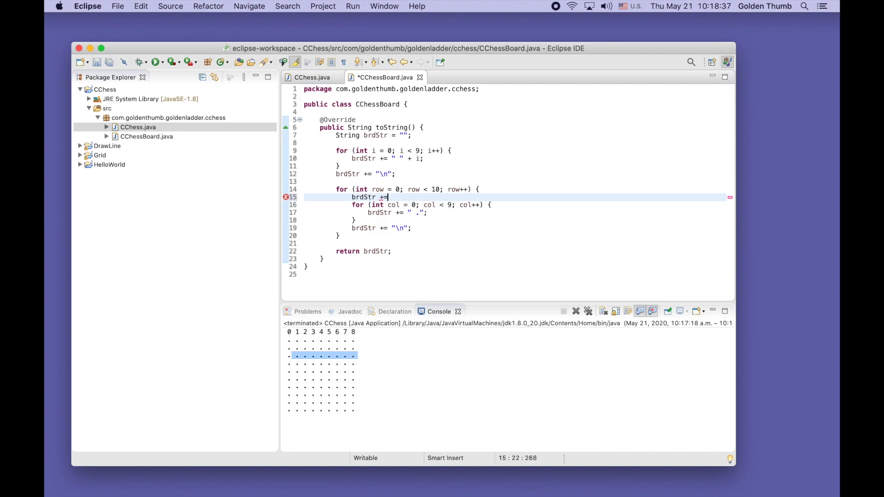
{"action": "type", "text": "\" \""}
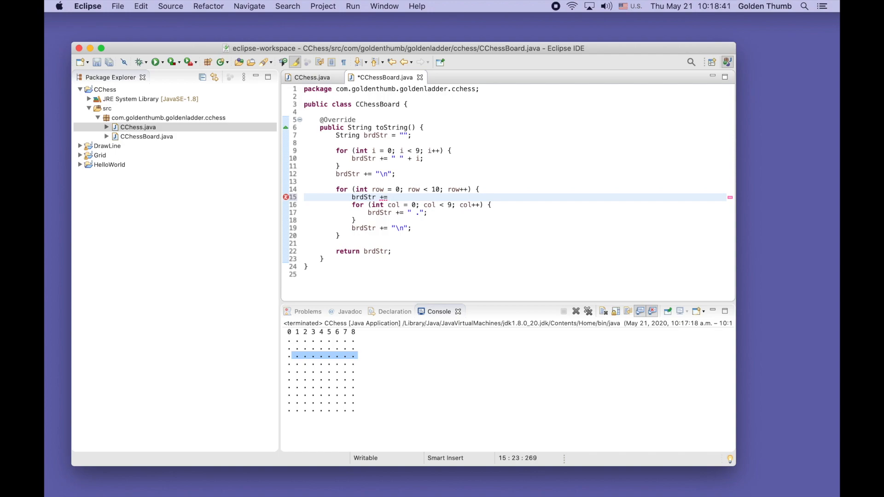
{"action": "type", "text": "ro"}
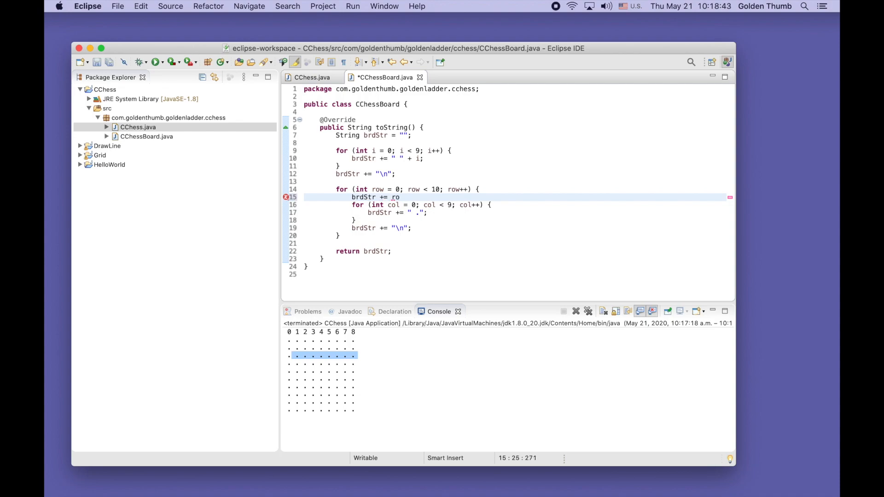
{"action": "type", "text": "w"}
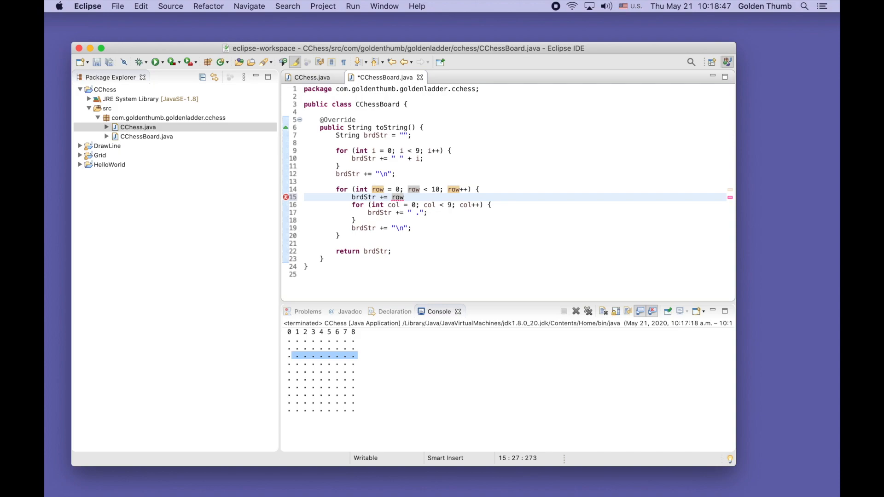
{"action": "type", "text": "+"}
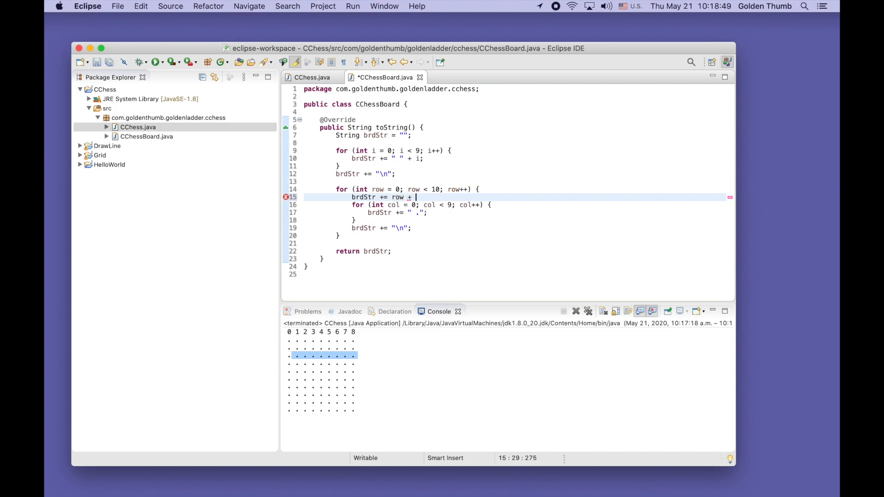
{"action": "type", "text": "\"\""}
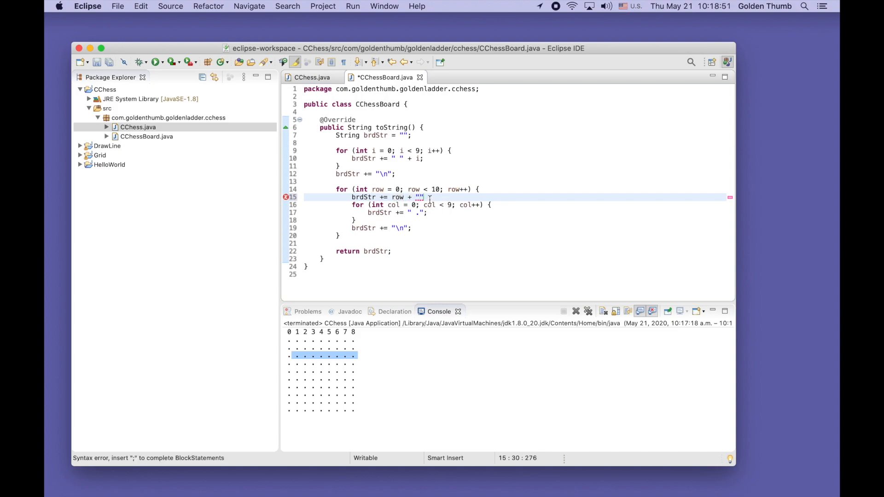
{"action": "left_click", "coordinate": [427, 196]}
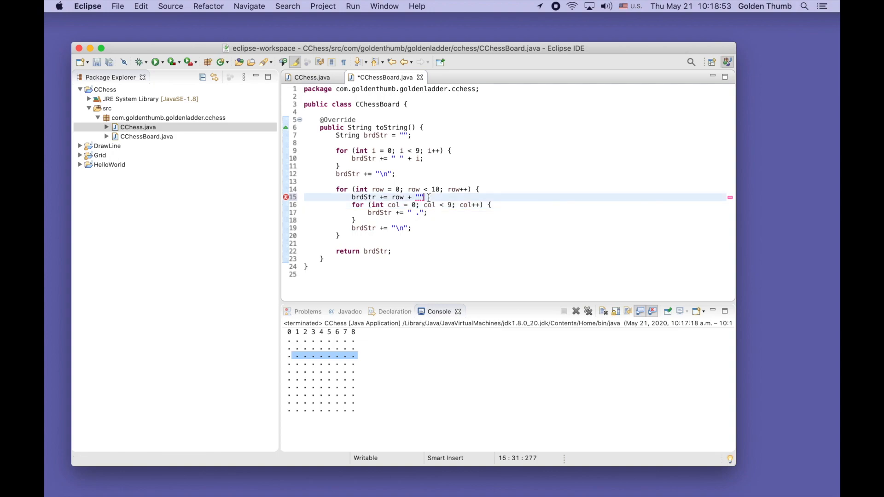
{"action": "type", "text": "+"}
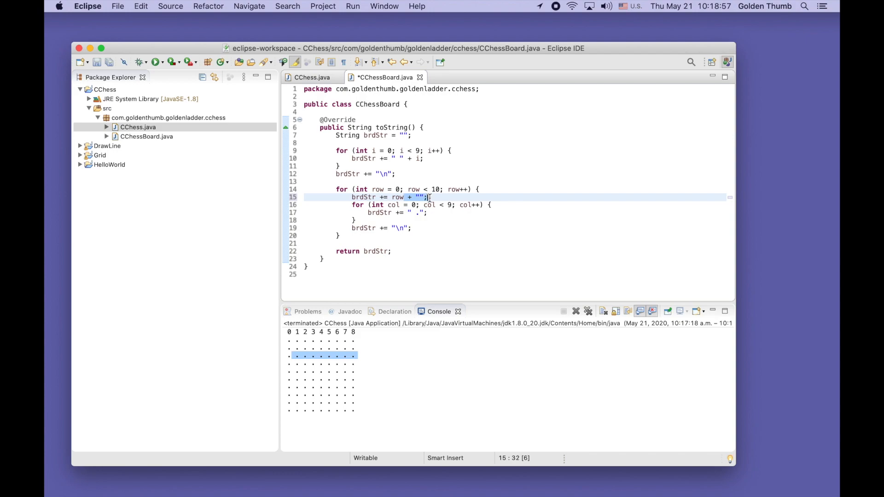
{"action": "left_click", "coordinate": [397, 197]}
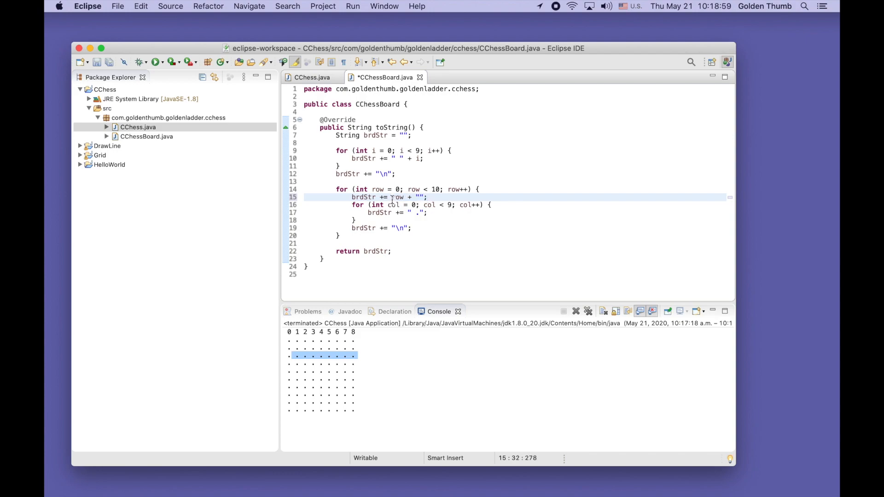
{"action": "double_click", "coordinate": [398, 196]}
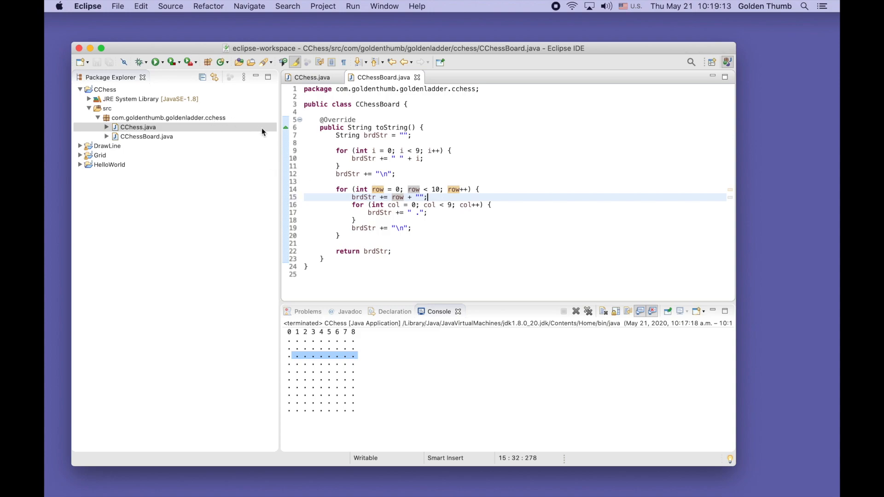
Step: Rerun CChess to see row numbers 0–9, then move to the blank line above the header loop
{"action": "left_click", "coordinate": [576, 312]}
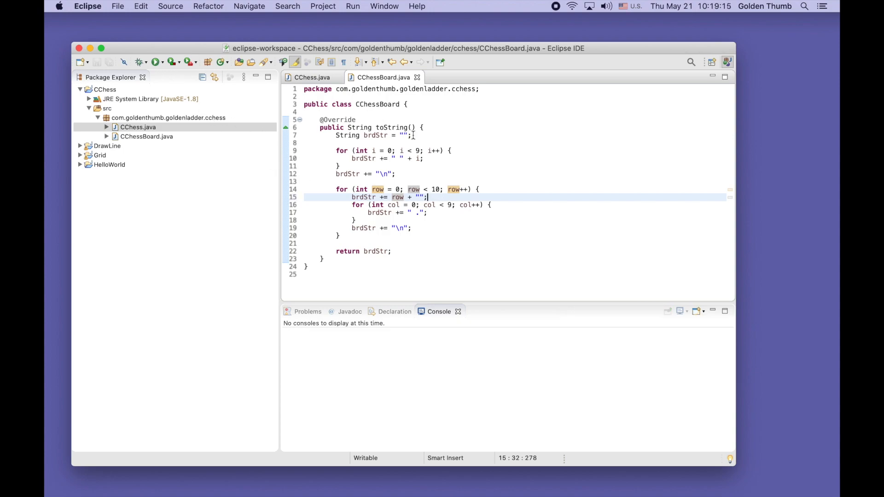
{"action": "left_click", "coordinate": [156, 62]}
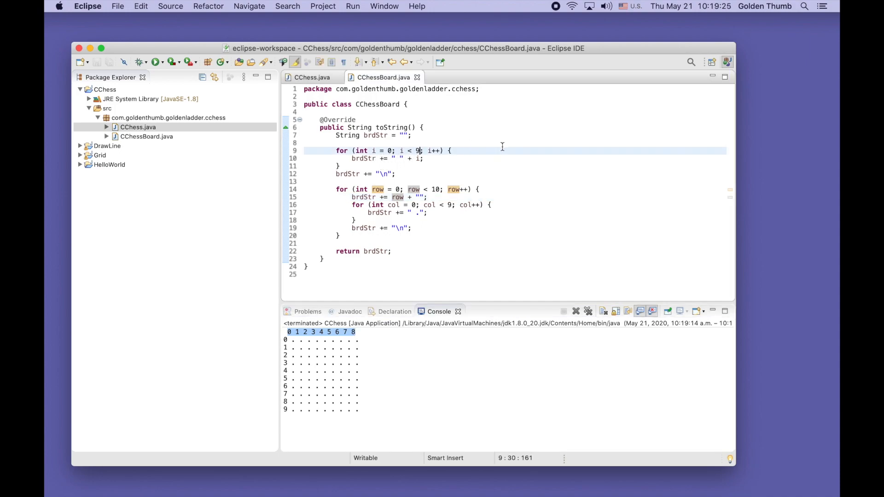
{"action": "mouse_move", "coordinate": [429, 137]}
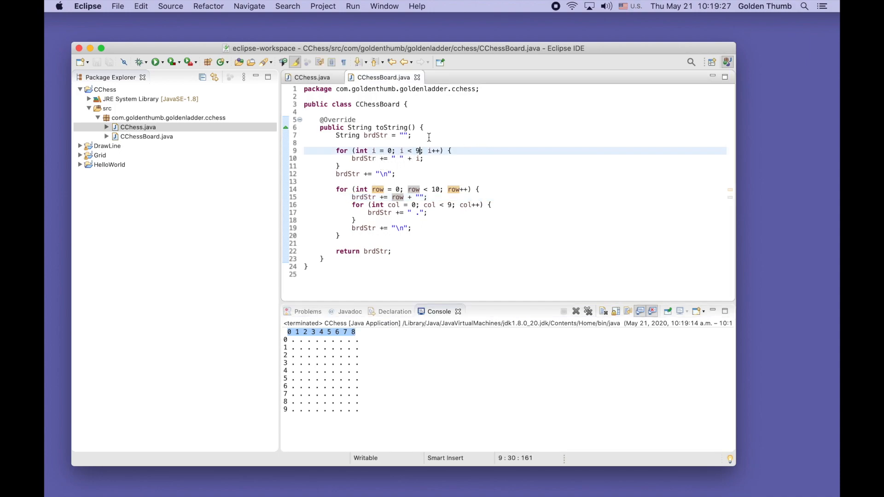
{"action": "mouse_move", "coordinate": [437, 143]}
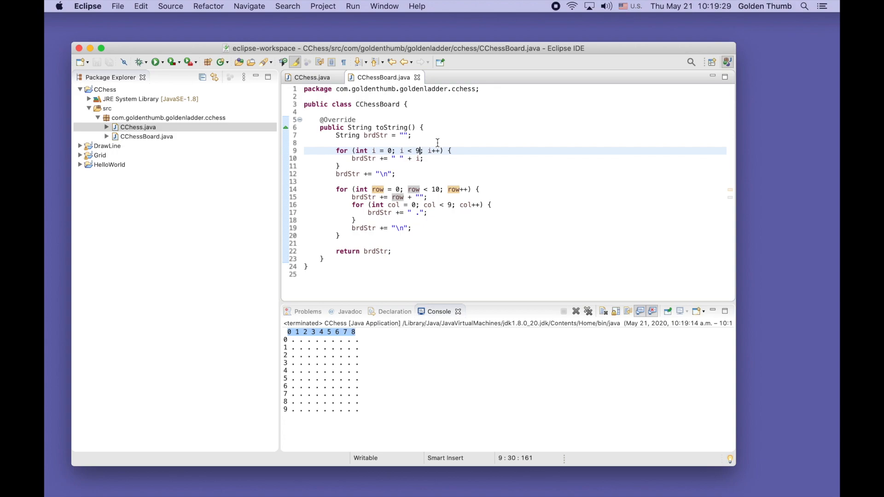
{"action": "mouse_move", "coordinate": [406, 158]}
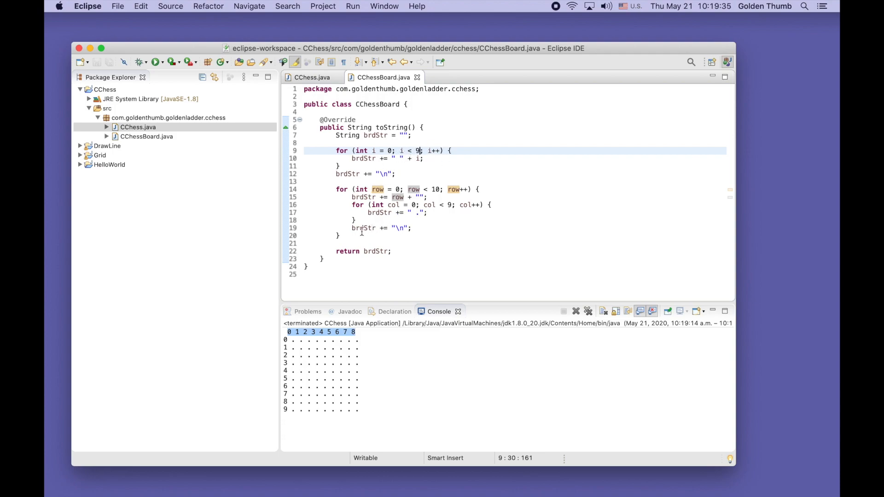
{"action": "left_click", "coordinate": [349, 174]}
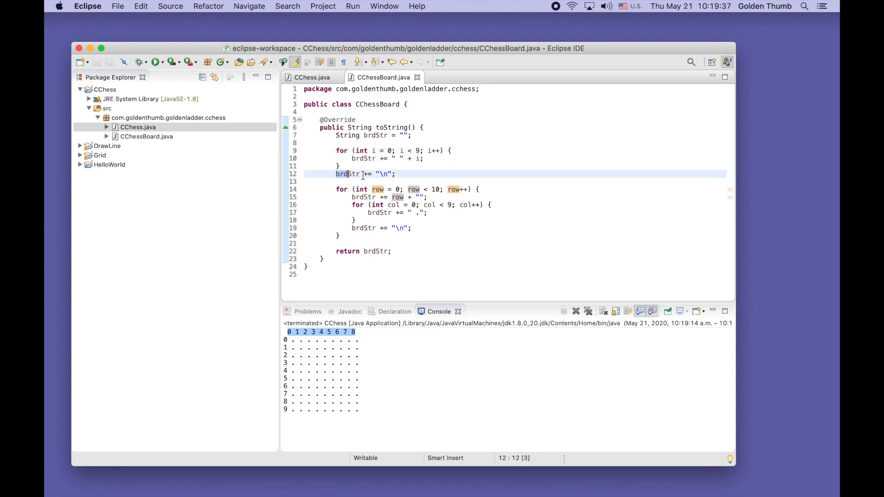
{"action": "left_click", "coordinate": [359, 143]}
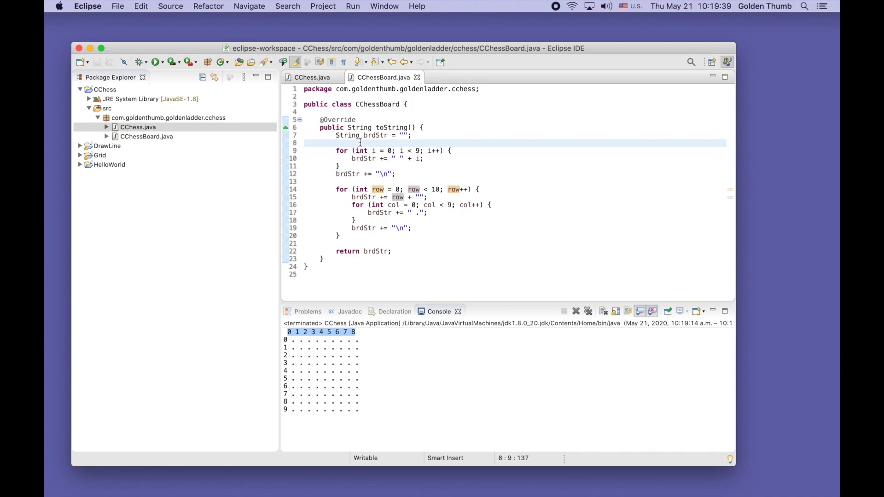
Step: Add a leading brdStr statement before the header loop and rerun CChess to check alignment
{"action": "type", "text": "brdStr += \"\\n\";"}
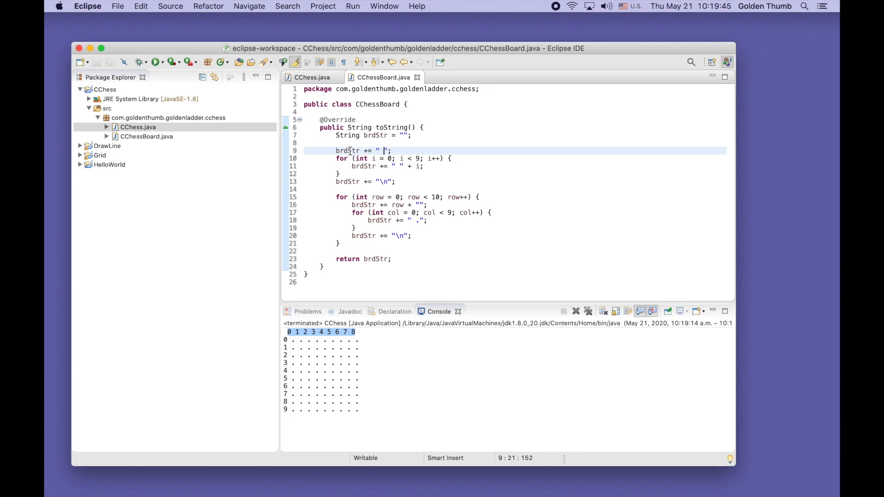
{"action": "left_click", "coordinate": [576, 311]}
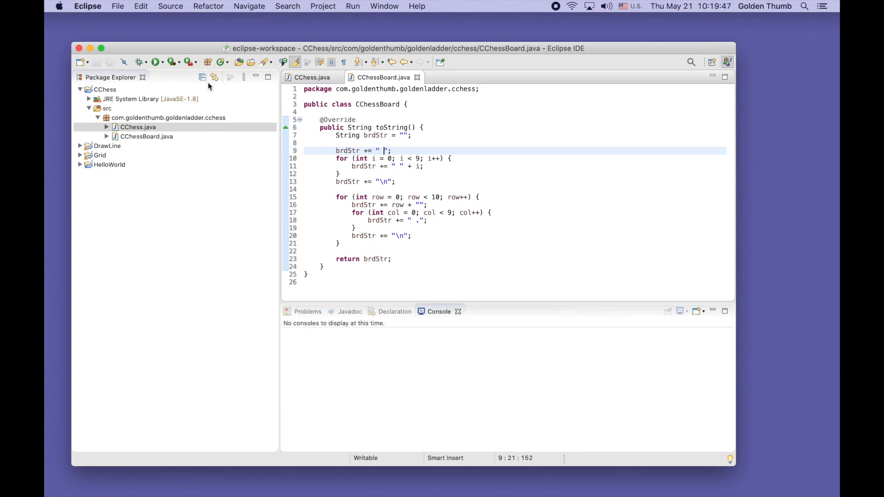
{"action": "left_click", "coordinate": [156, 62]}
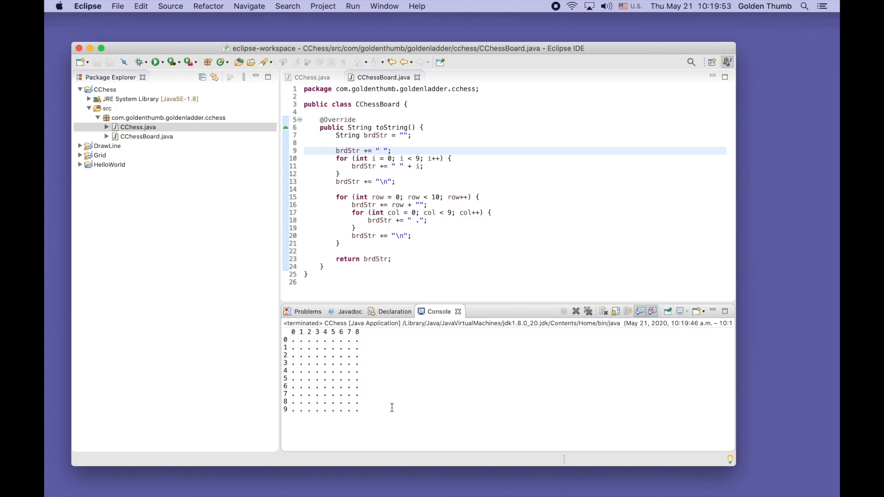
{"action": "mouse_move", "coordinate": [411, 407]}
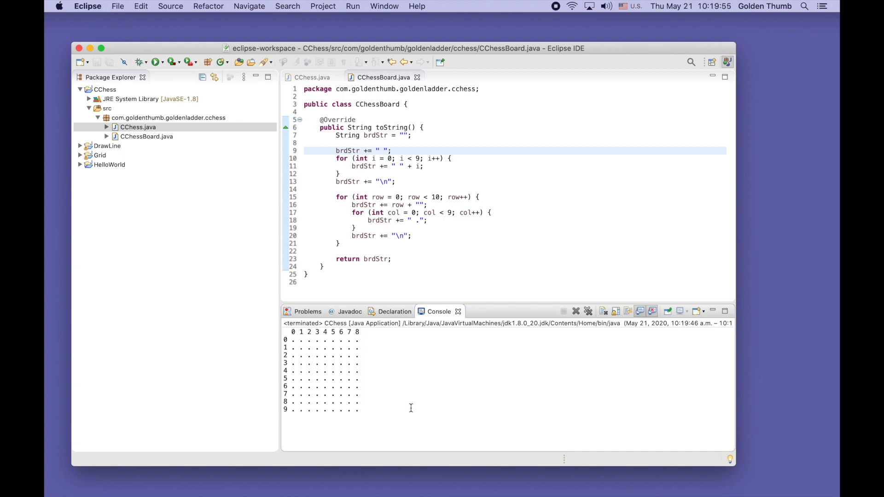